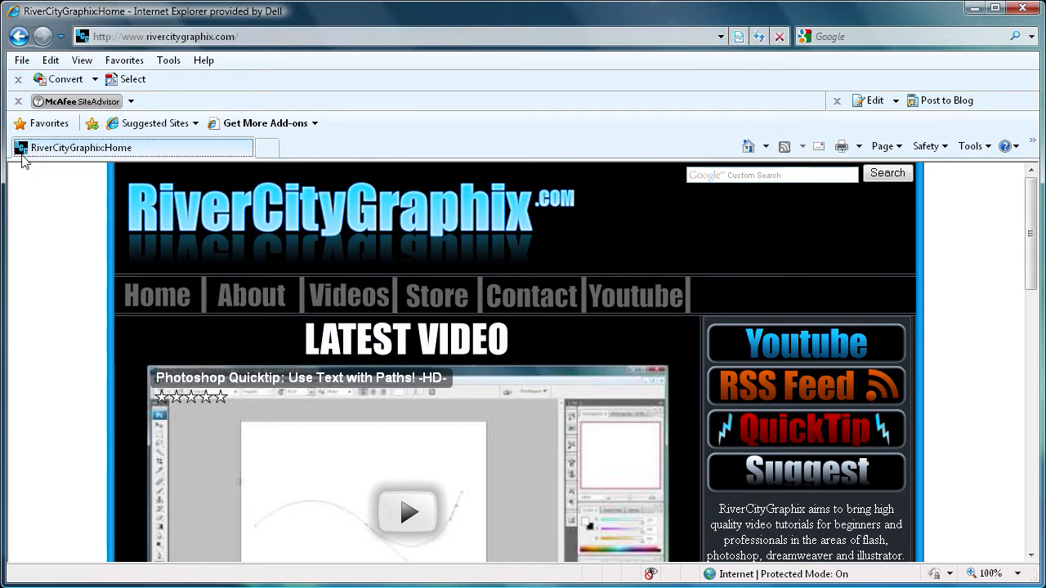
mouse_move(24, 163)
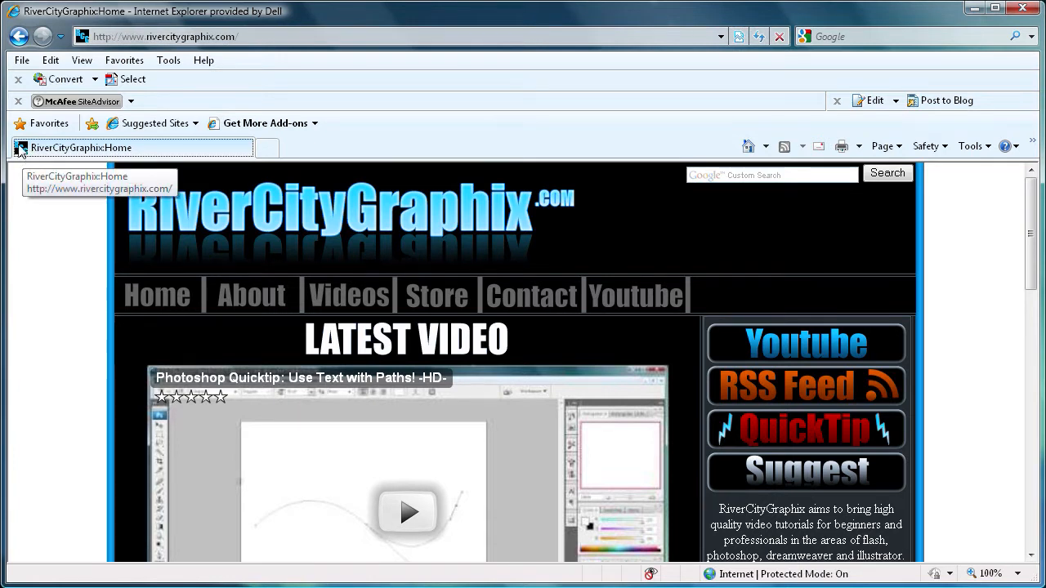
mouse_move(167, 80)
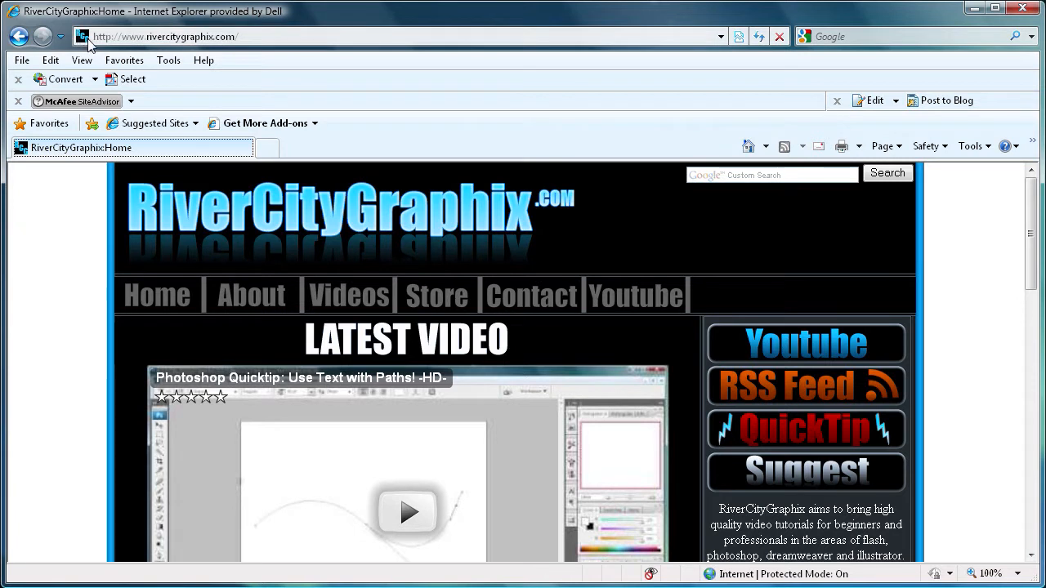
mouse_move(44, 237)
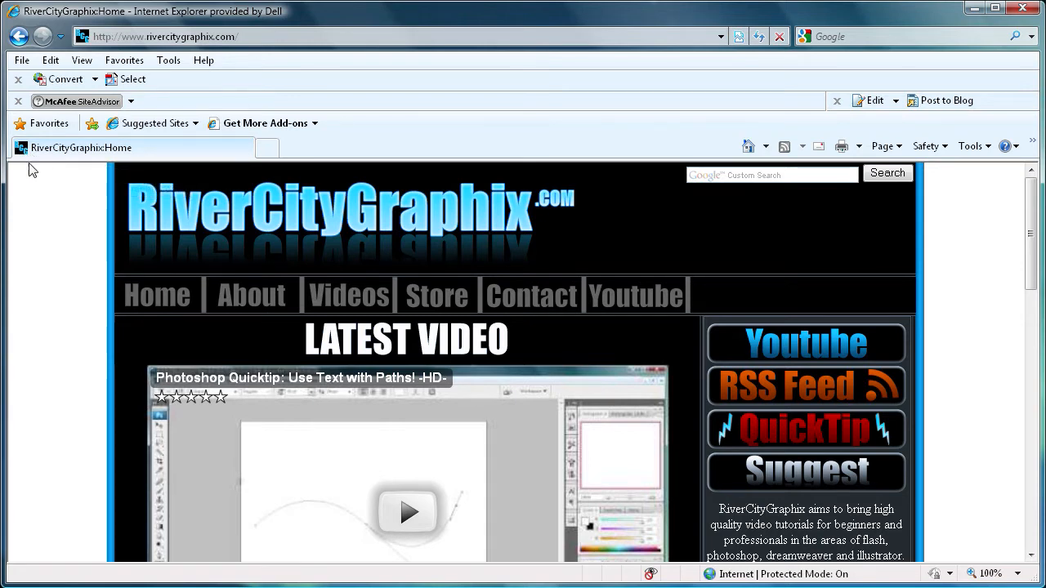
mouse_move(47, 240)
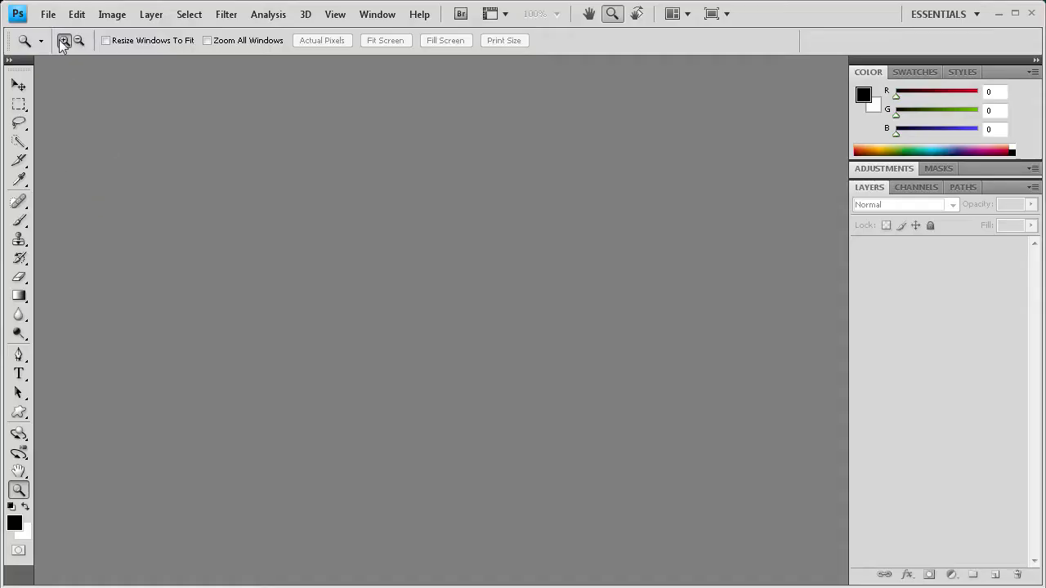
mouse_move(75, 13)
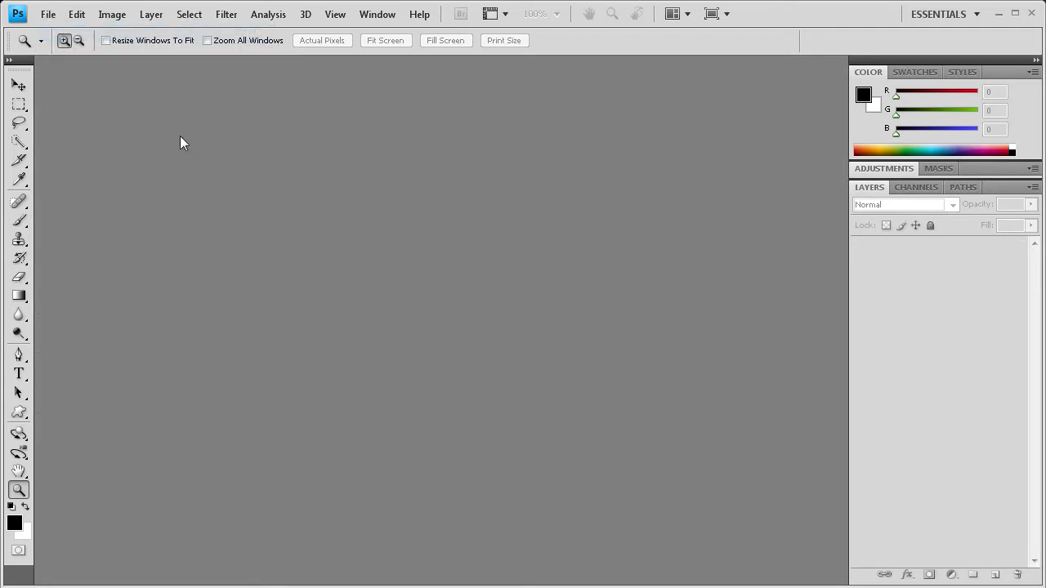
Create a 16×16-pixel transparent document and zoom in on the tiny canvas
left_click(51, 13)
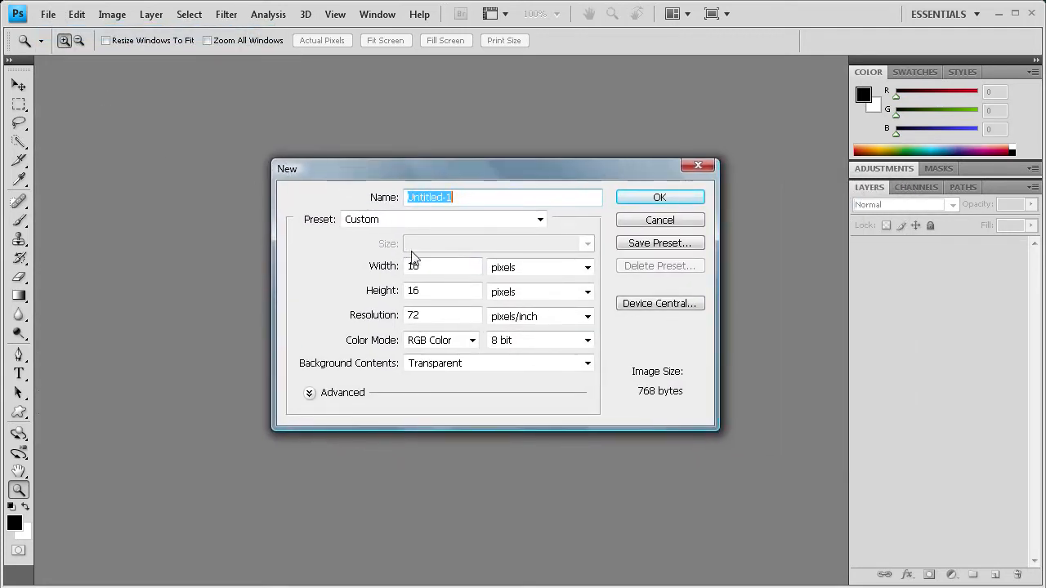
left_click(438, 291)
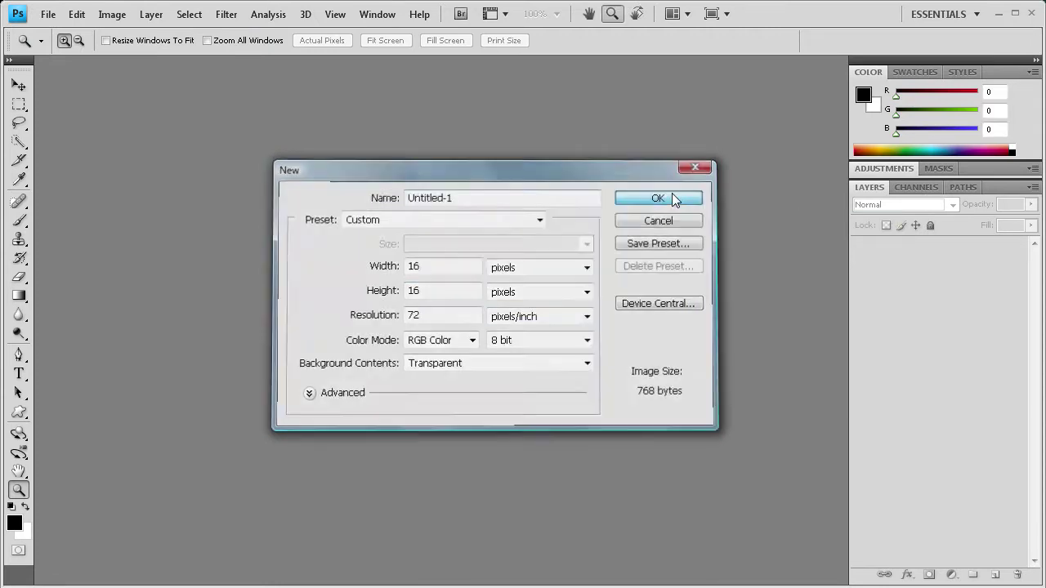
left_click(657, 198)
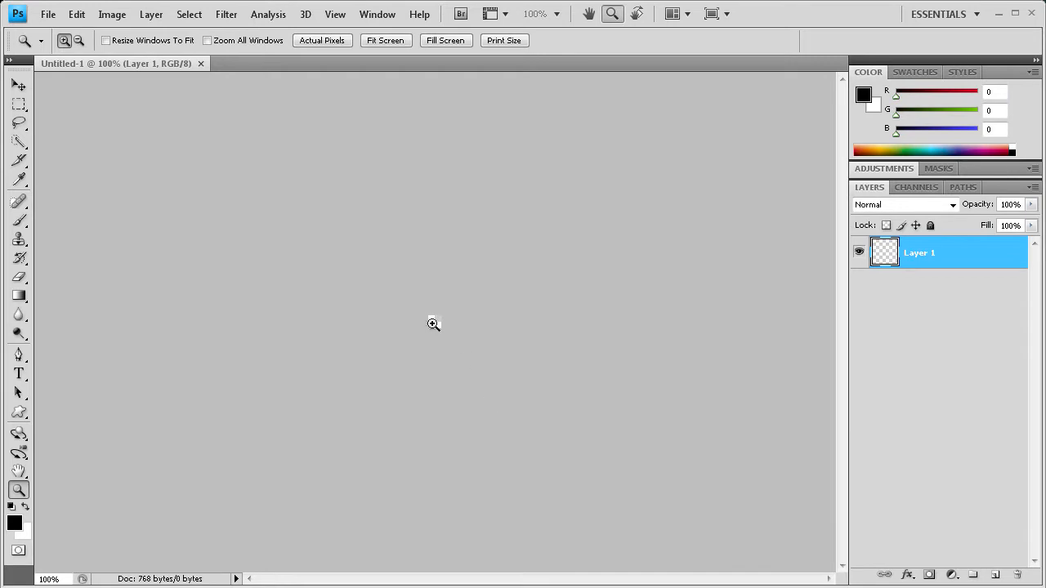
left_click(431, 324)
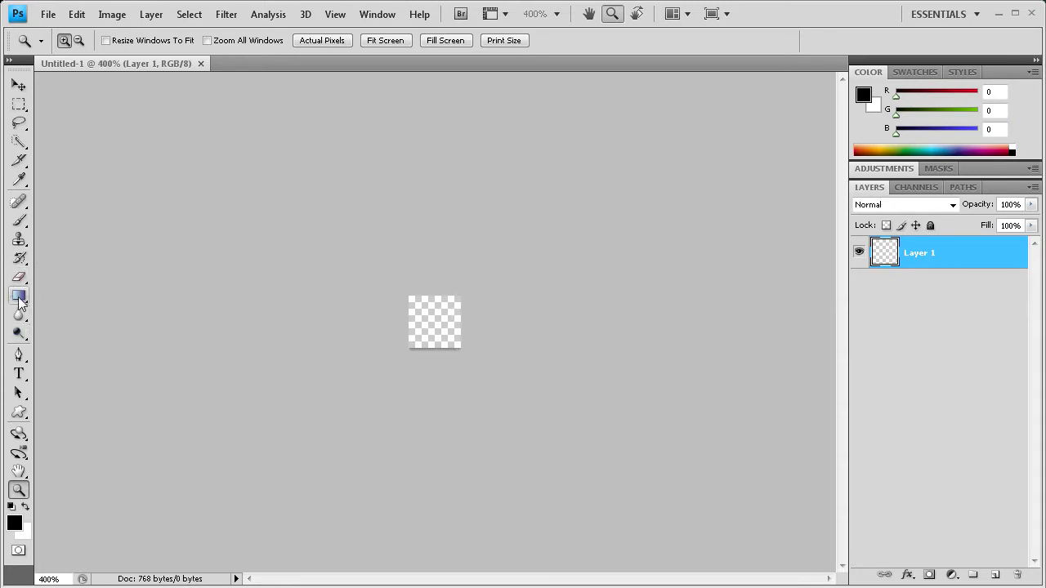
Set light-blue gradient stops and drag a vertical blue gradient across the canvas
left_click(18, 296)
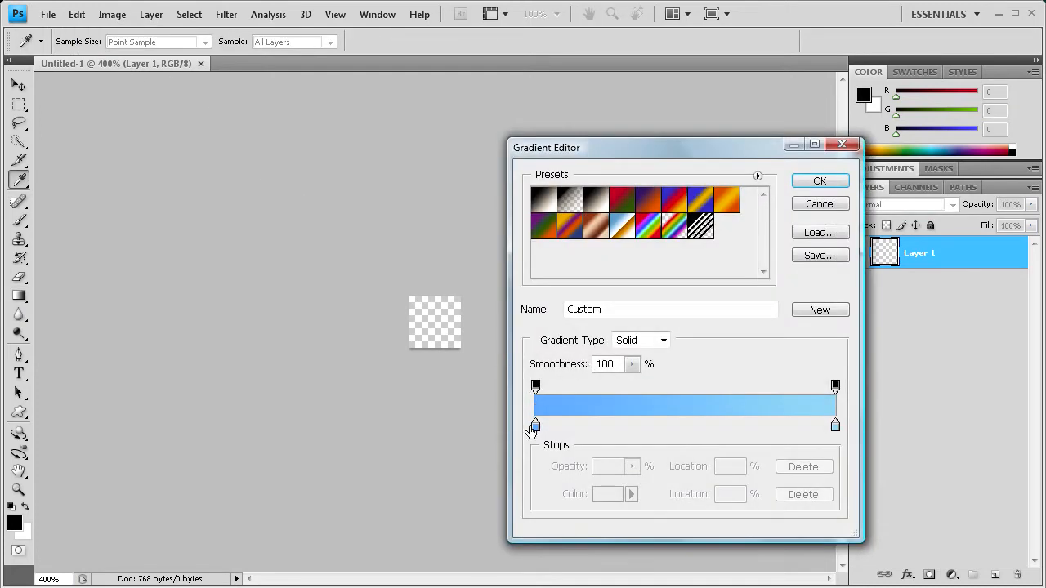
double_click(533, 425)
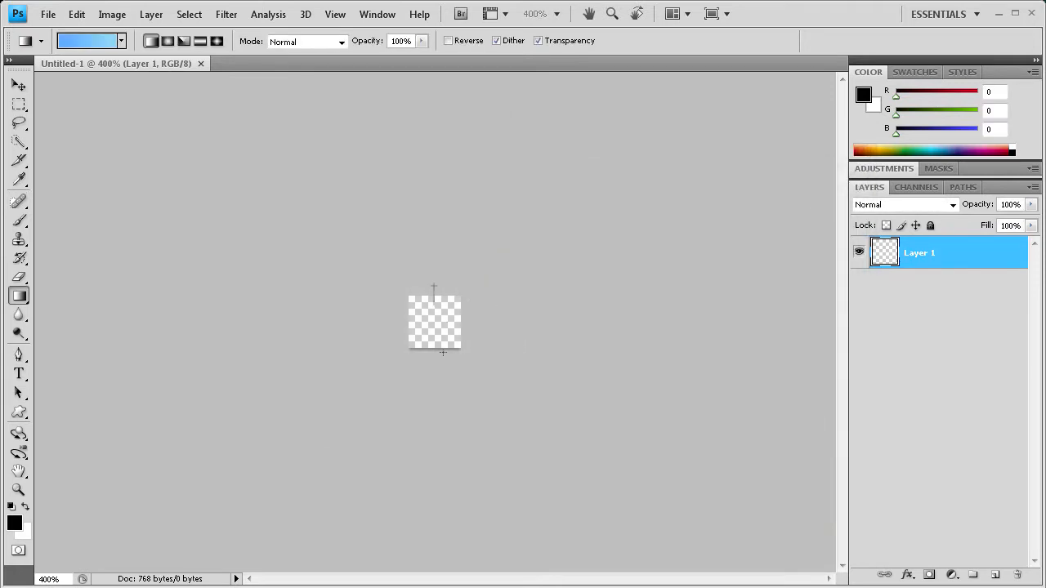
left_click_drag(412, 295, 458, 347)
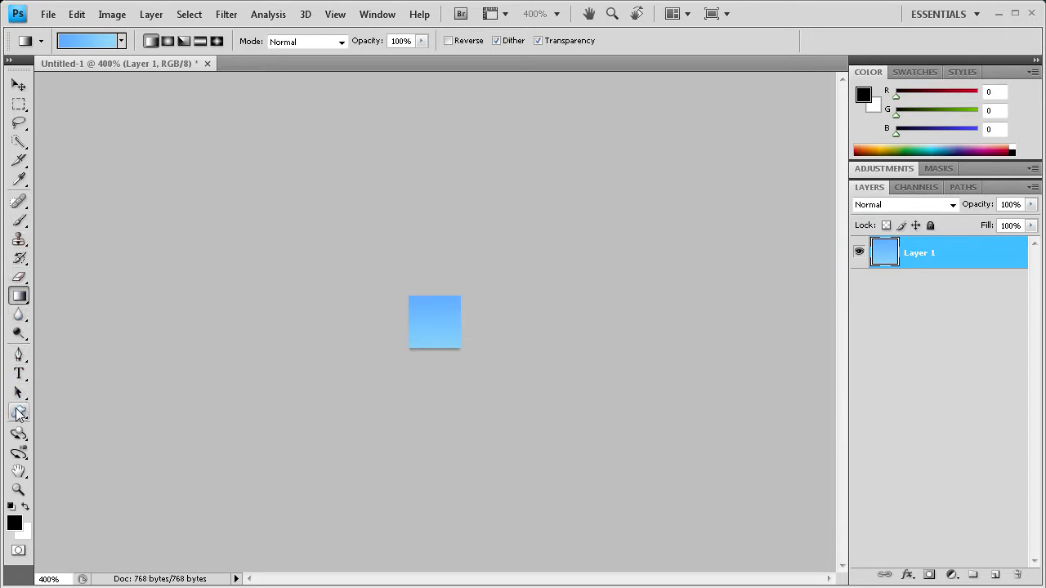
Append the All shapes set with the Custom Shape Tool and draw a black star over the blue square
left_click(16, 412)
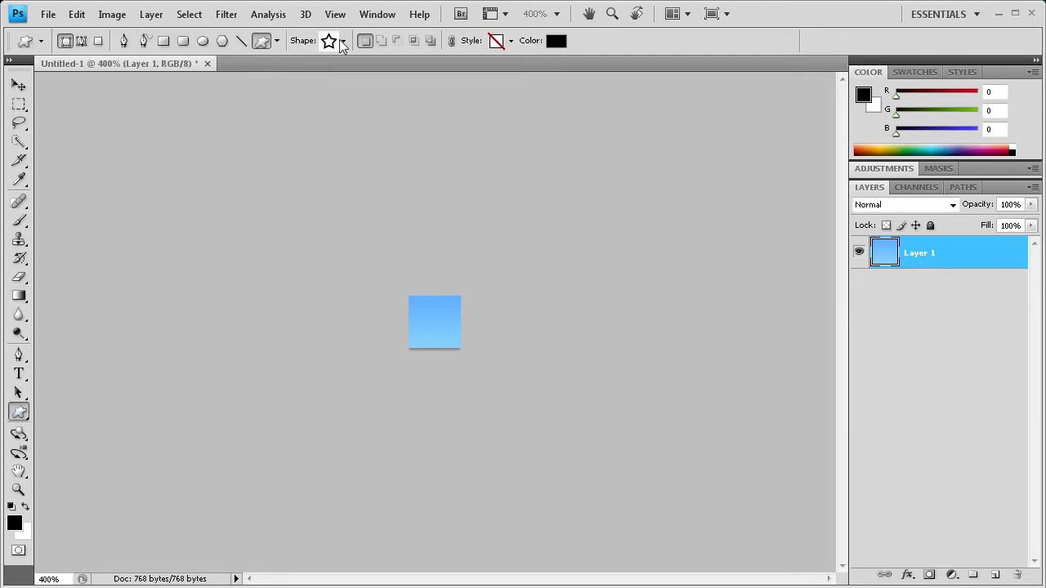
left_click(347, 41)
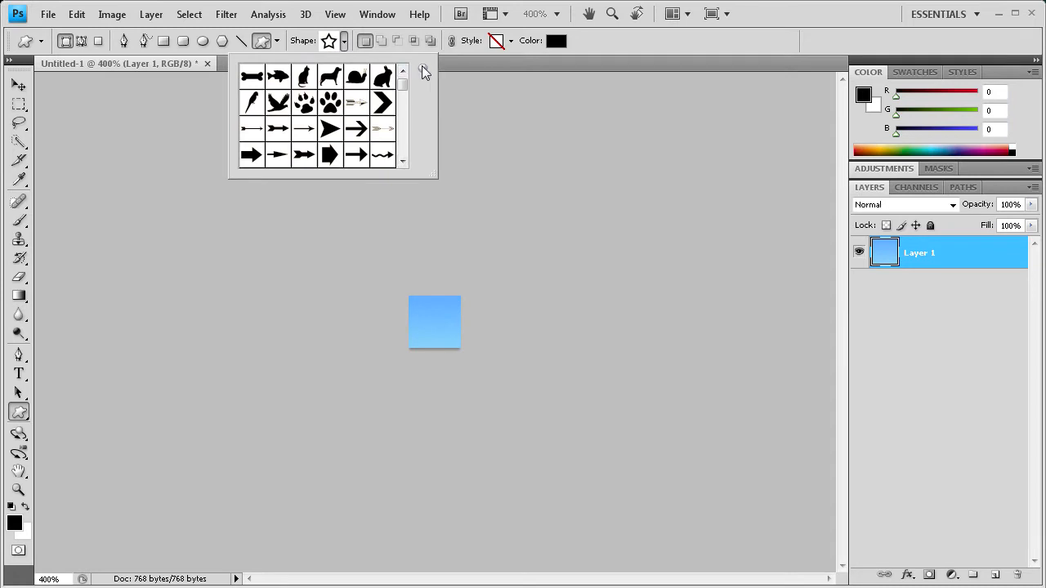
left_click(423, 68)
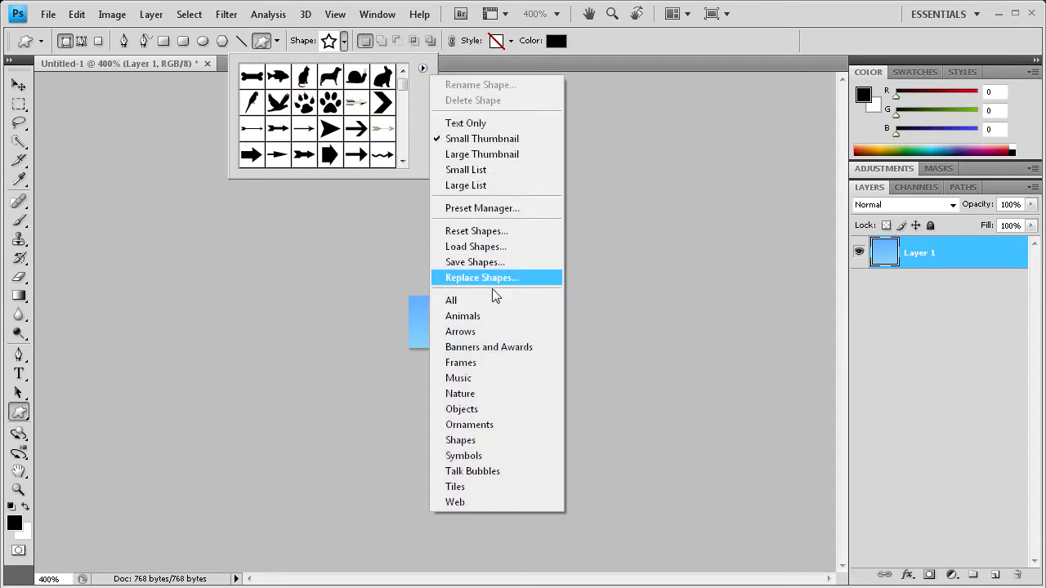
left_click(451, 301)
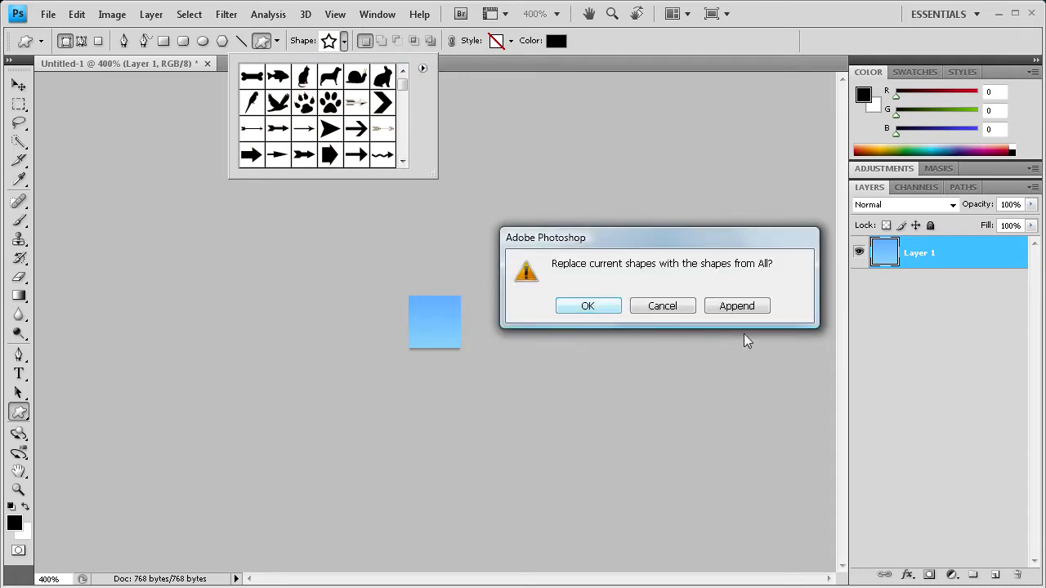
left_click(588, 306)
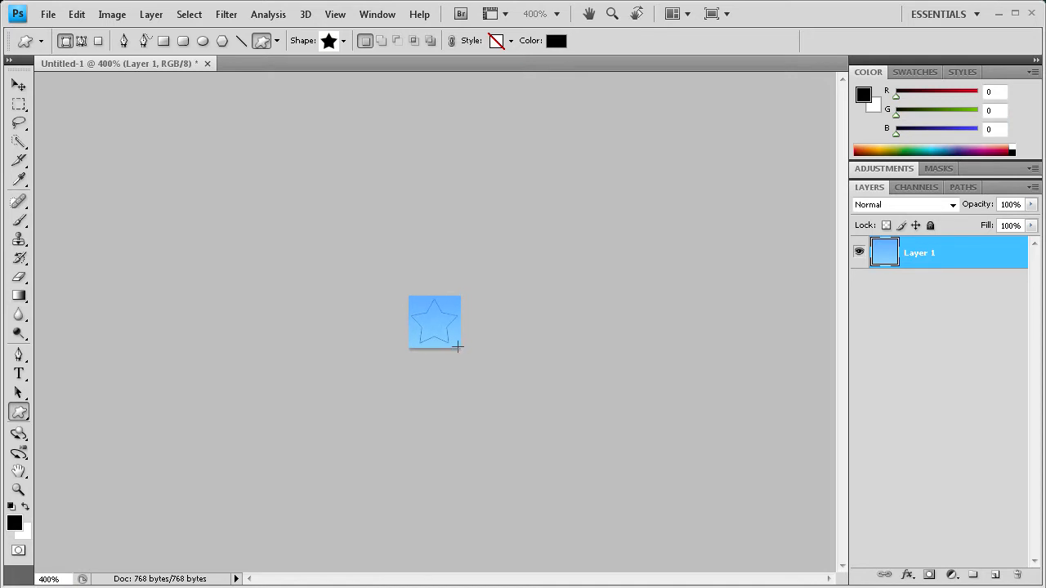
left_click_drag(417, 308, 458, 346)
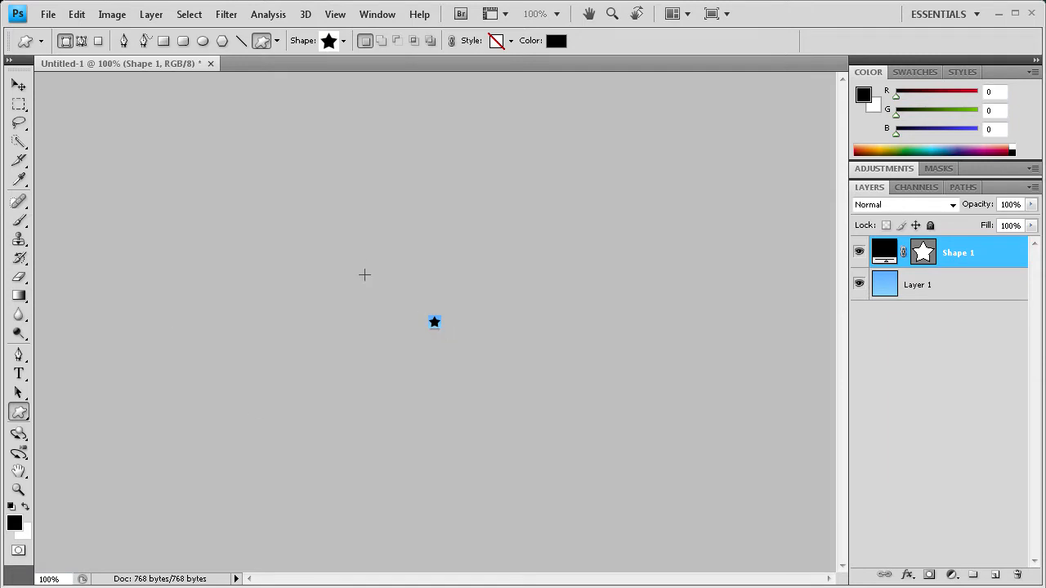
mouse_move(466, 300)
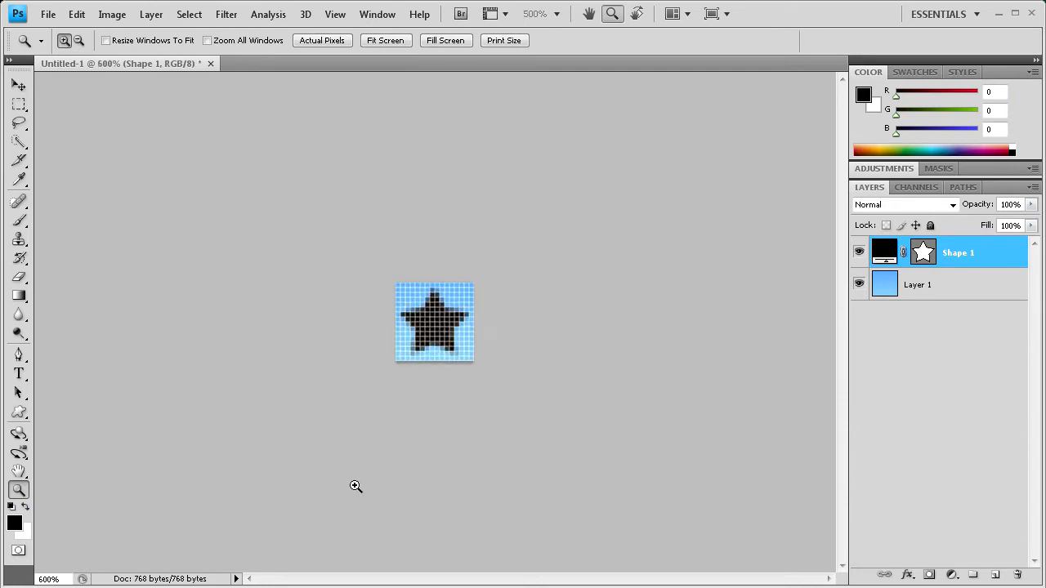
Export via Save for Web & Devices as PNG-24 with transparency
left_click(49, 13)
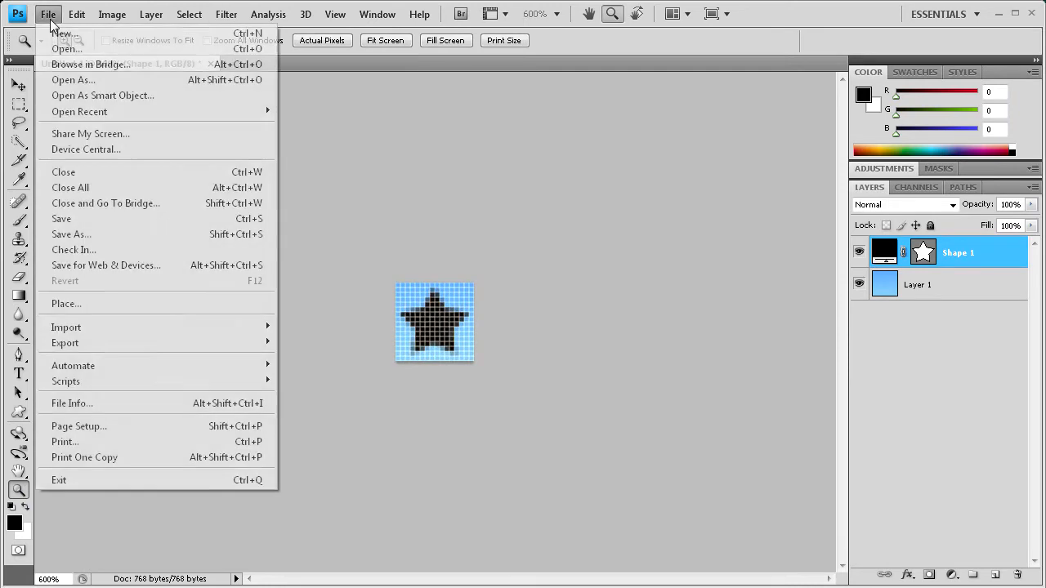
mouse_move(106, 265)
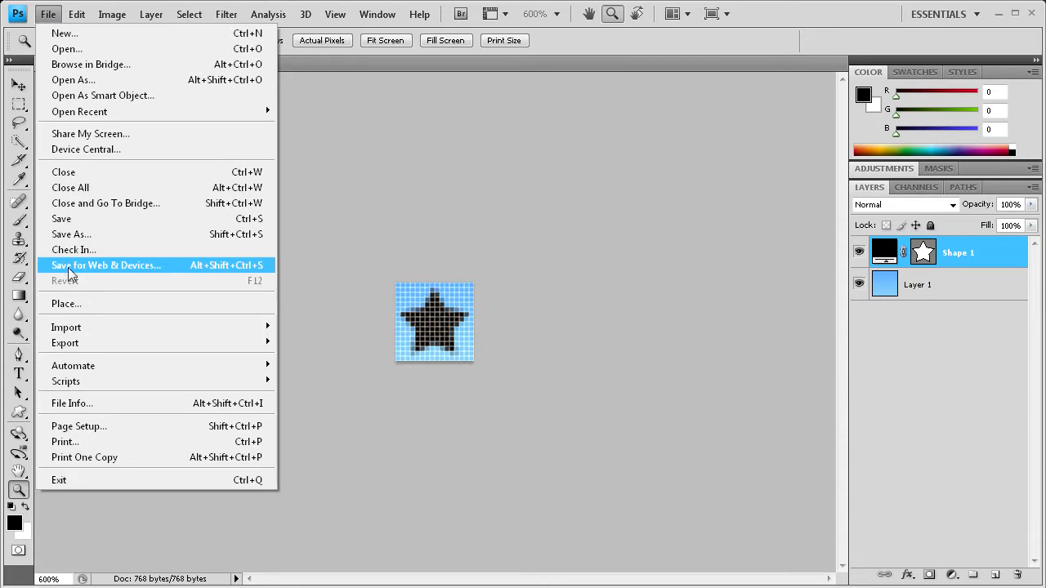
left_click(106, 265)
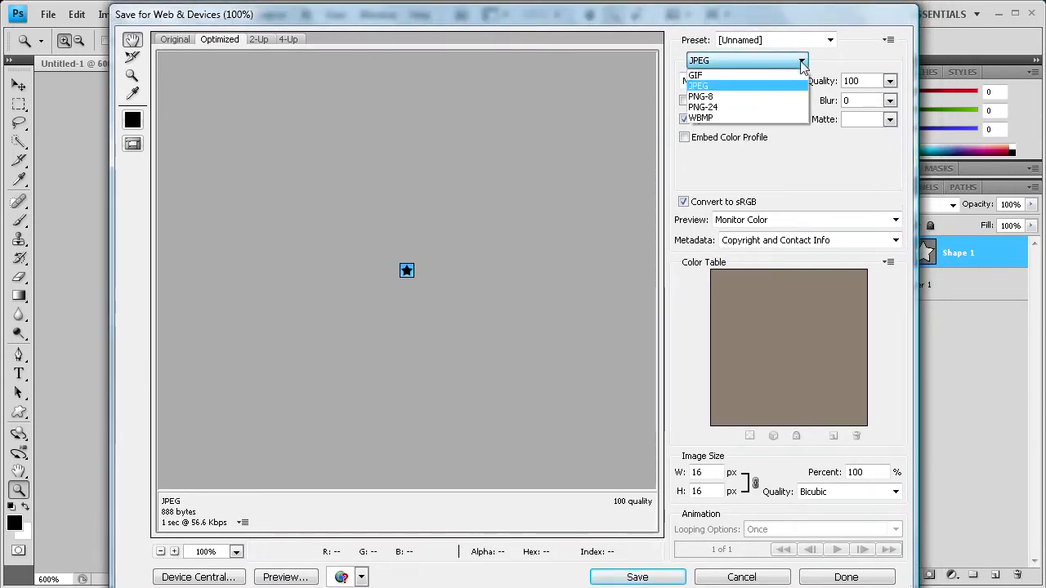
mouse_move(751, 108)
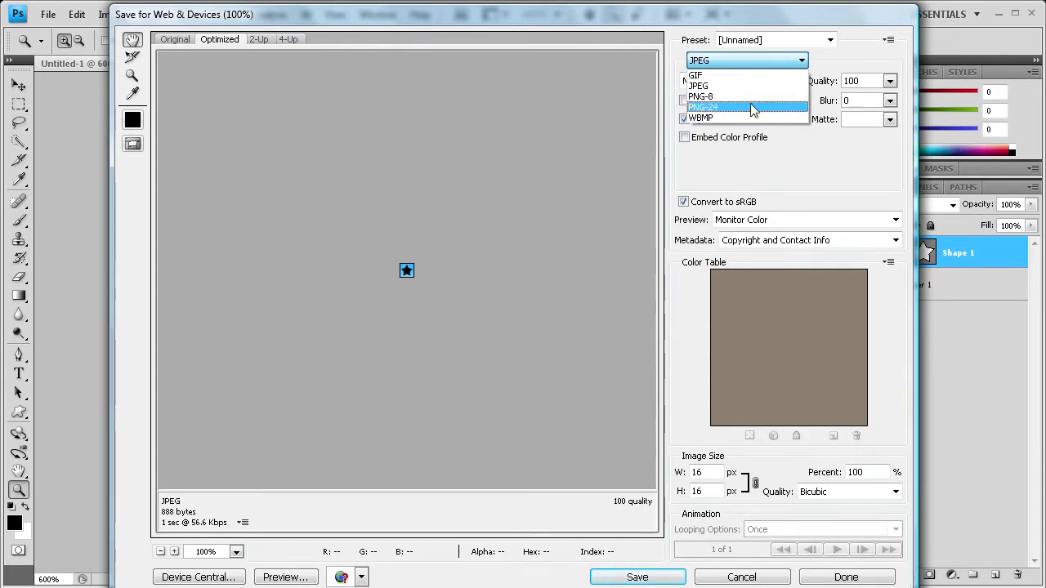
left_click(720, 108)
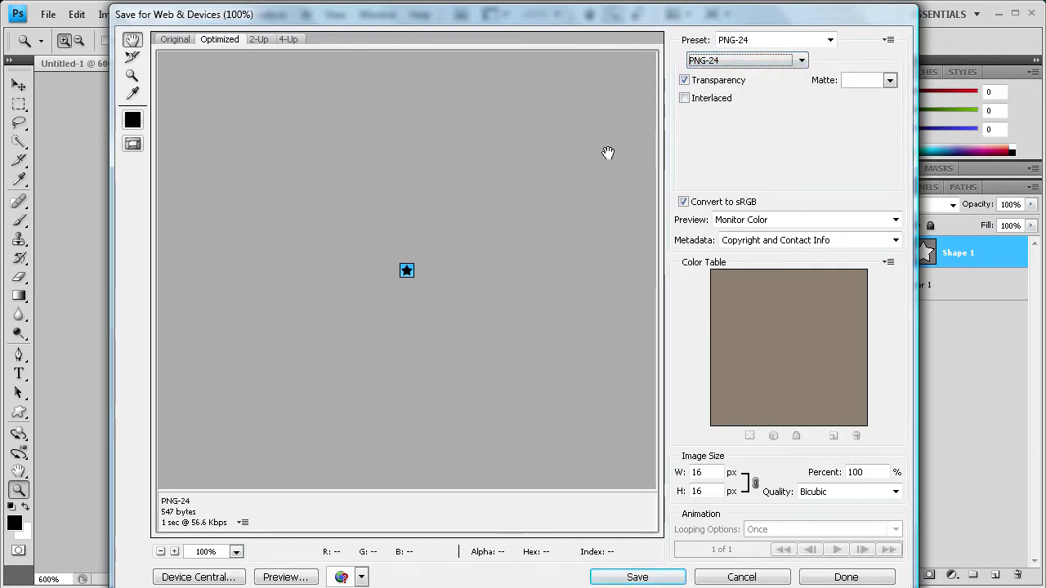
mouse_move(405, 273)
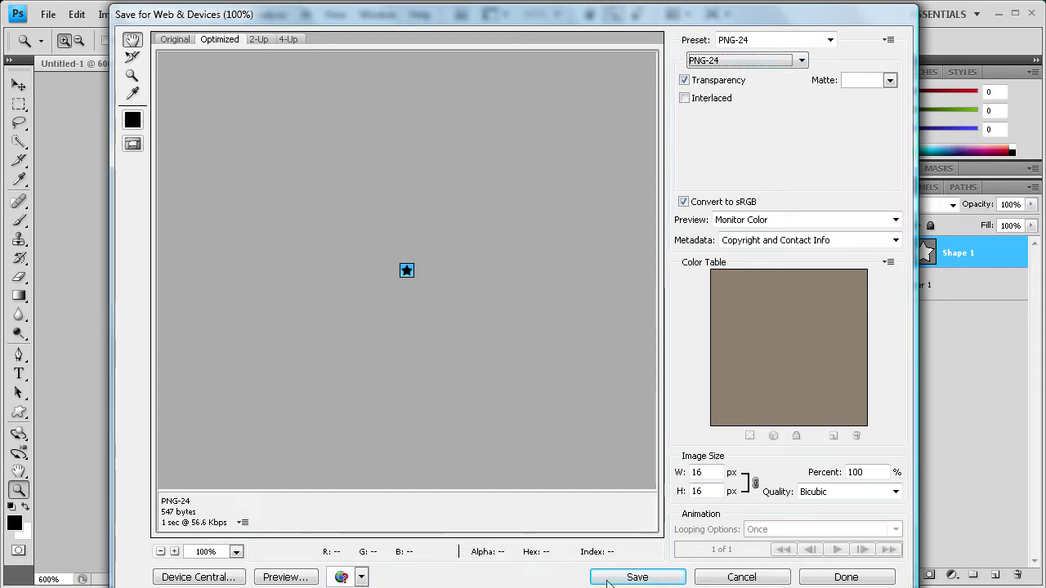
Save the optimized star image as starfavicon in the site's images folder
left_click(637, 575)
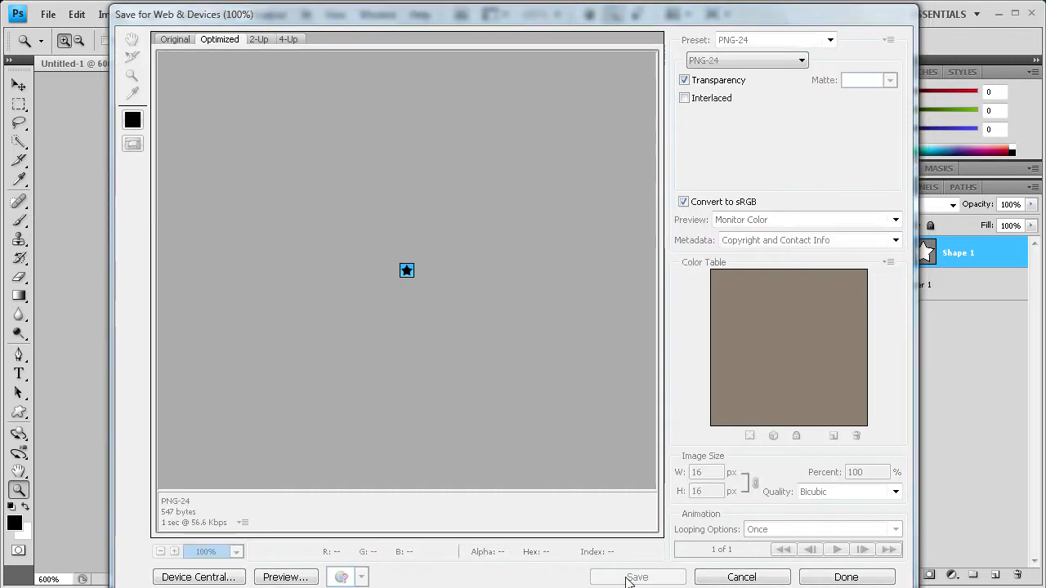
left_click(637, 577)
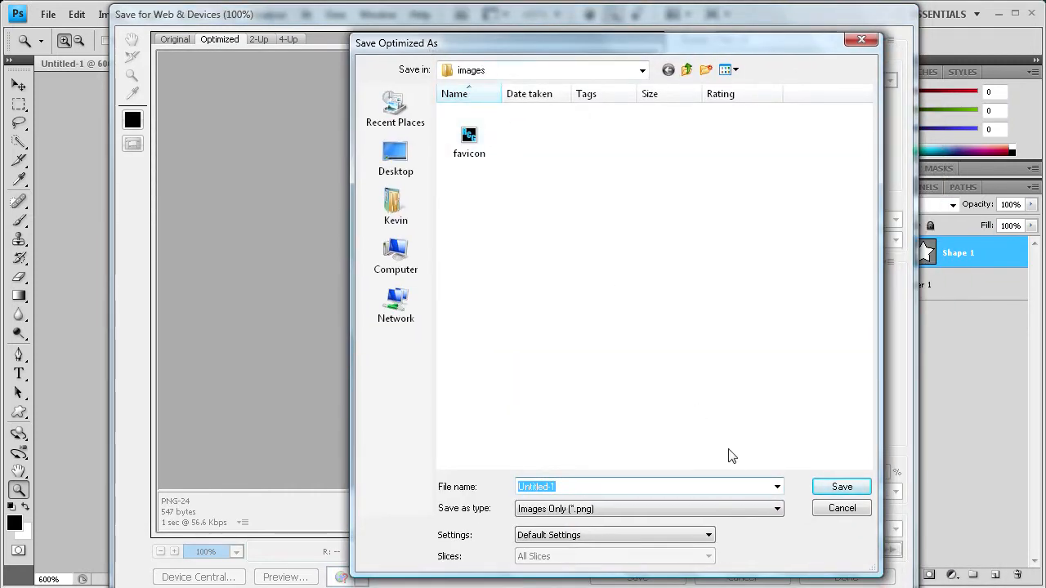
mouse_move(579, 478)
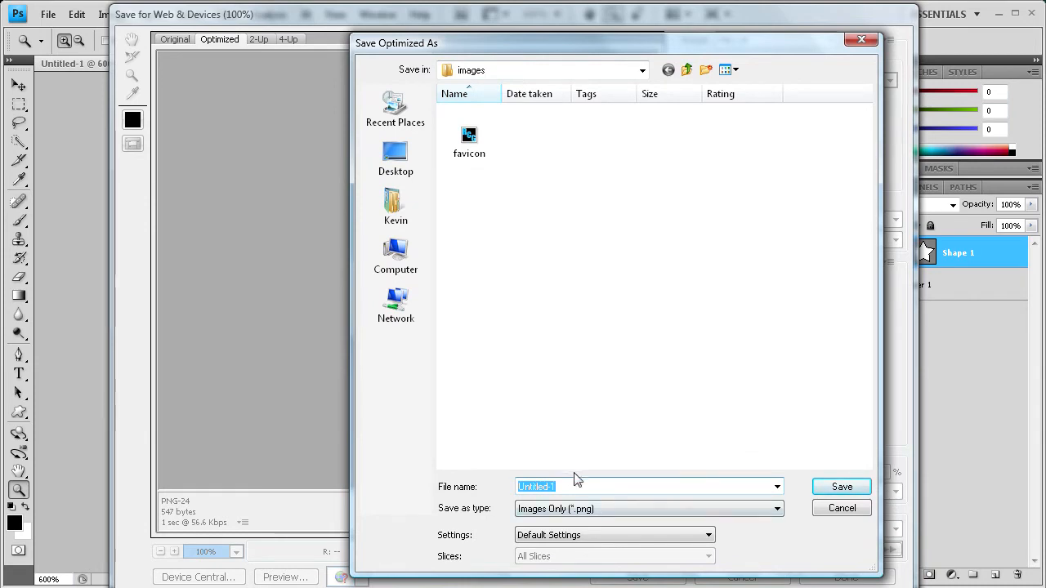
type("starfavicon")
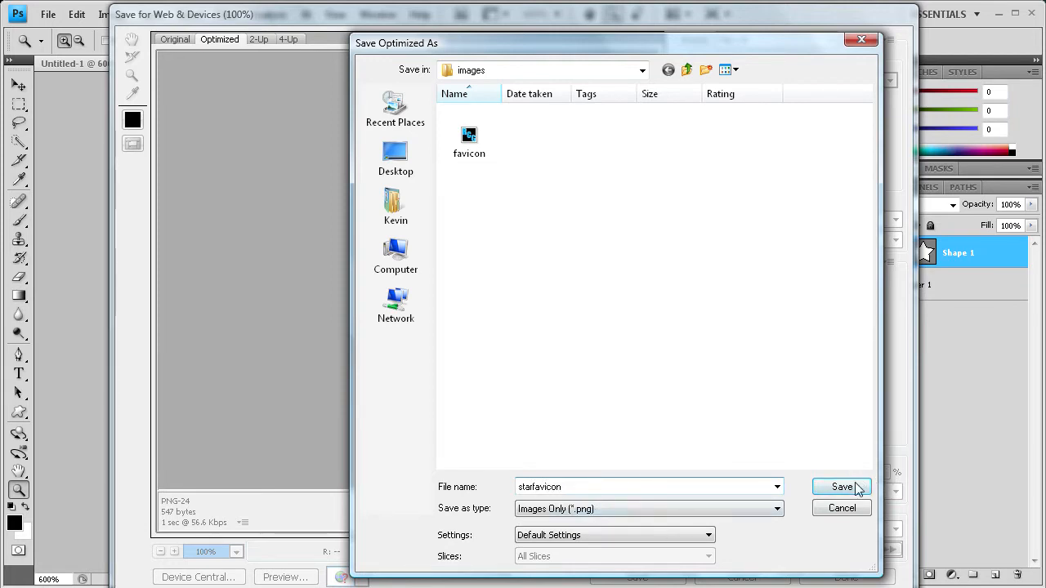
left_click(840, 487)
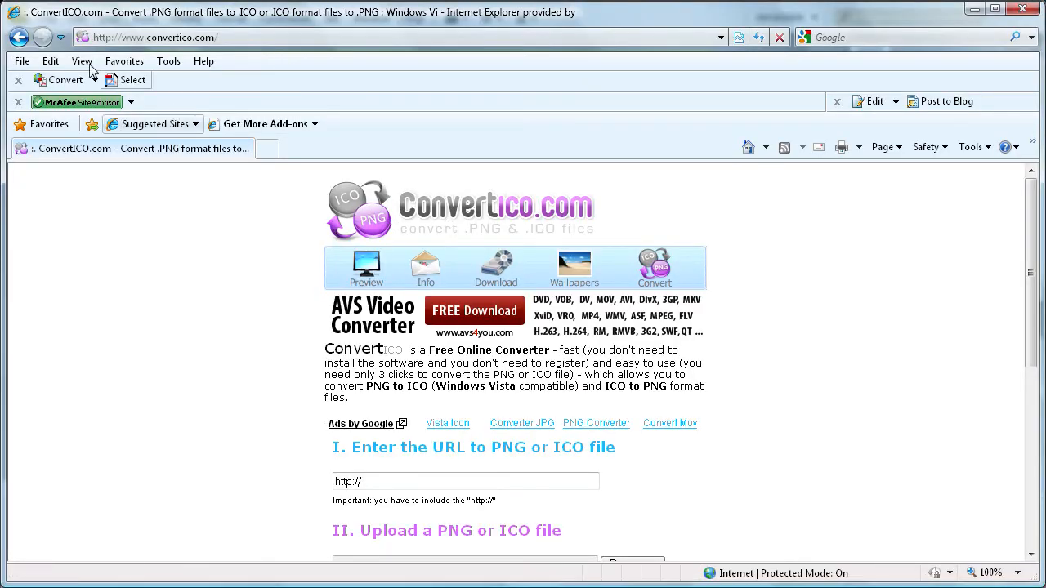
mouse_move(304, 402)
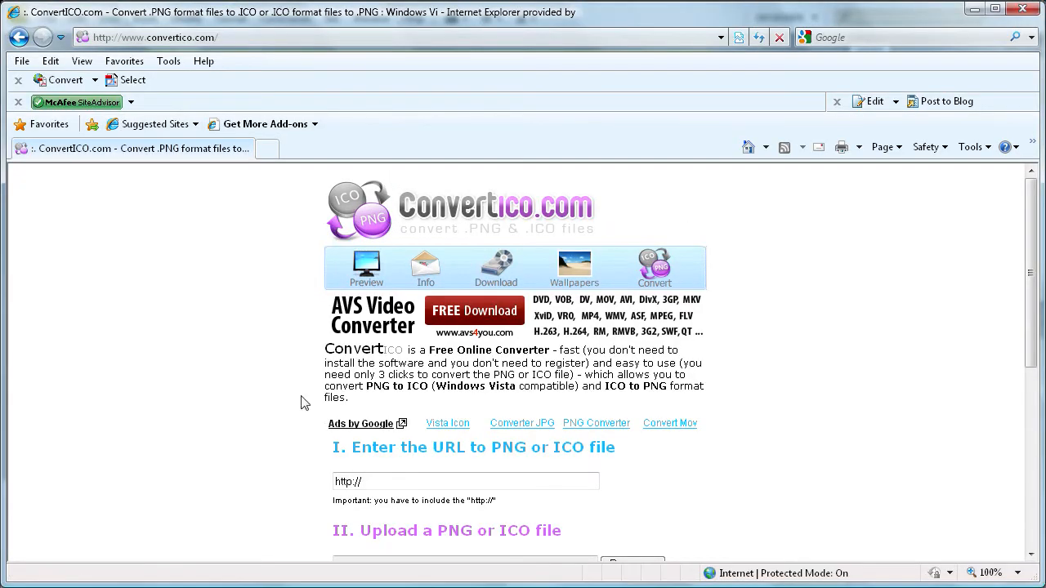
Browse for an upload file, navigating to Desktop > Site > images
scroll("down", 3)
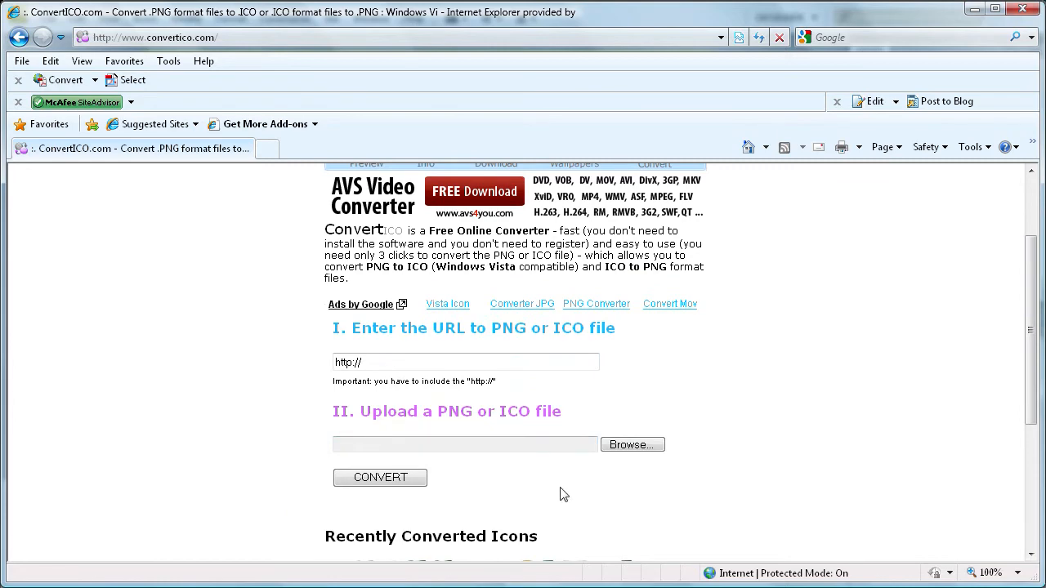
left_click(631, 444)
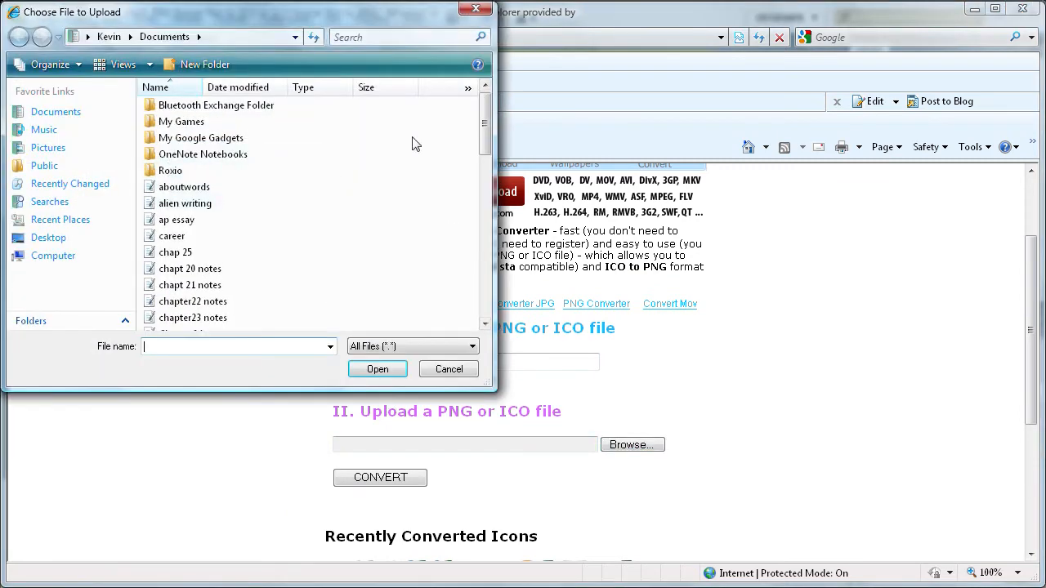
left_click(47, 237)
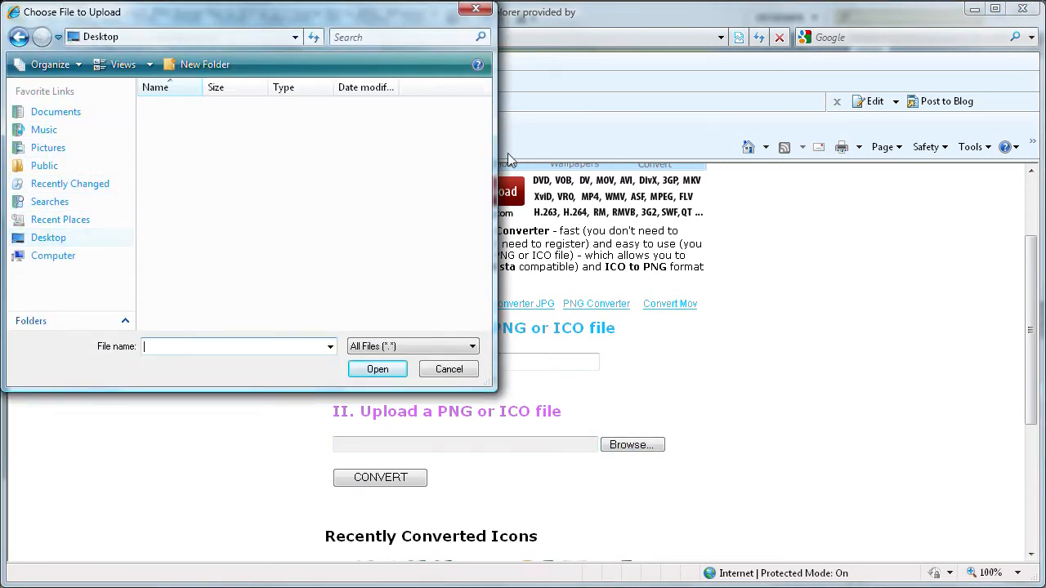
left_click(484, 121)
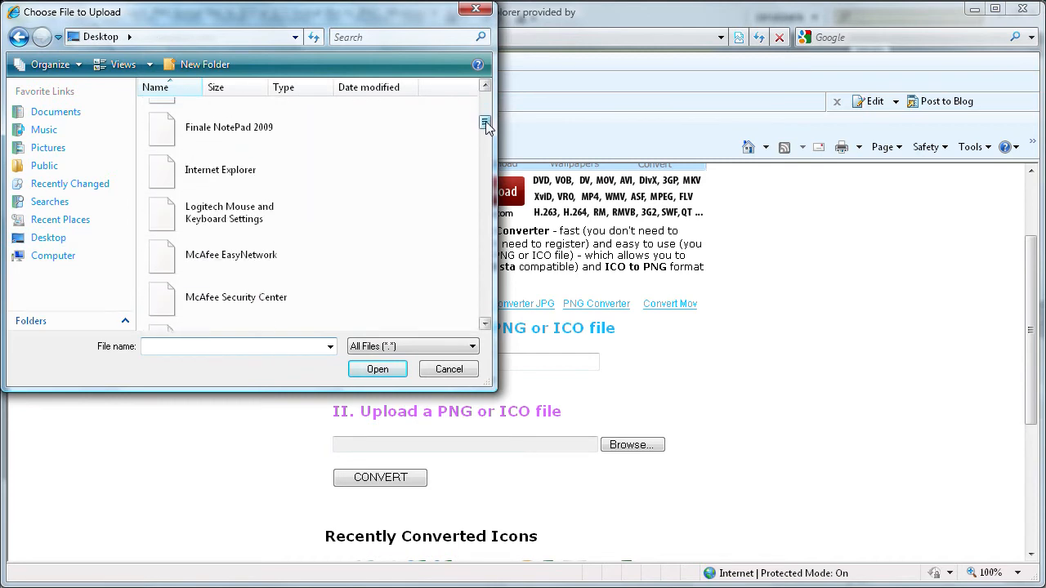
scroll("down", 3)
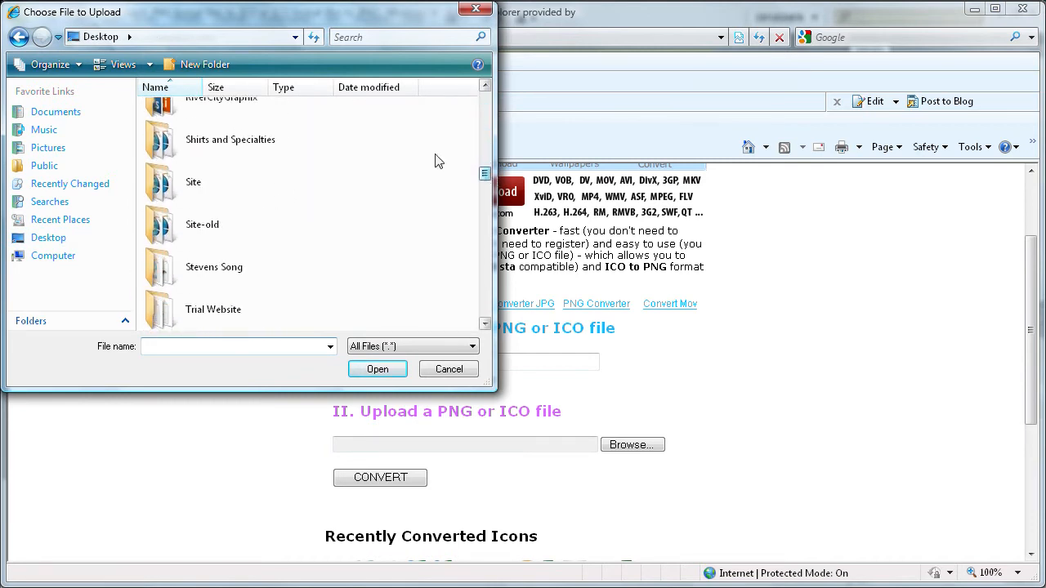
double_click(193, 181)
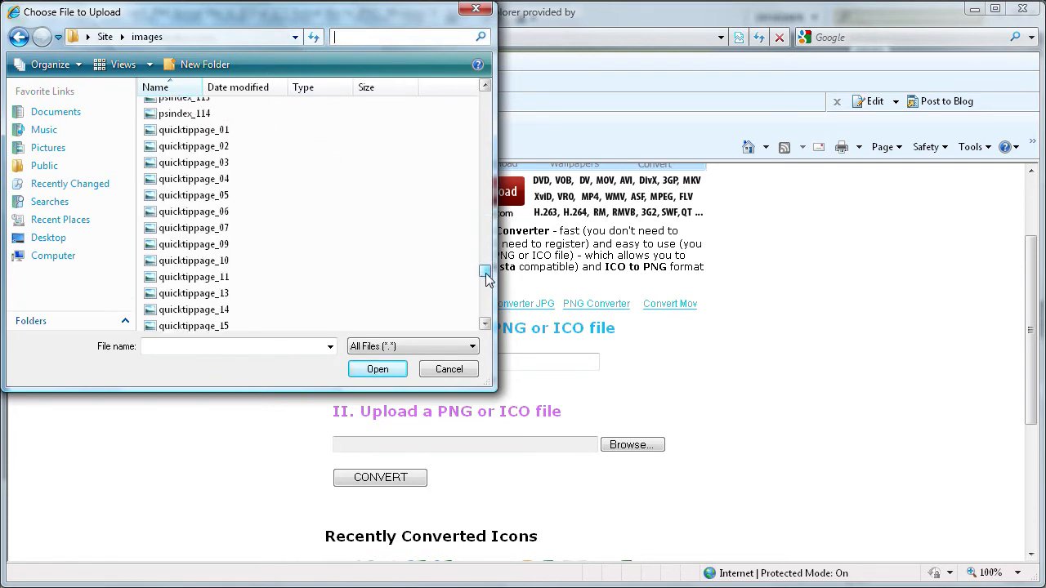
Select starfavicon as the upload and convert the PNG into an icon
scroll("down", 3)
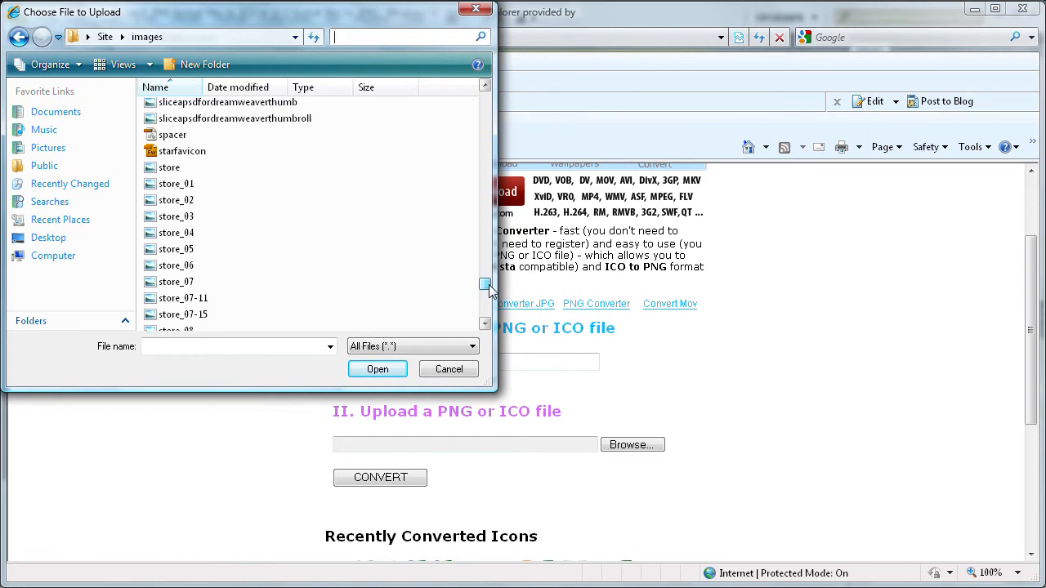
left_click(181, 150)
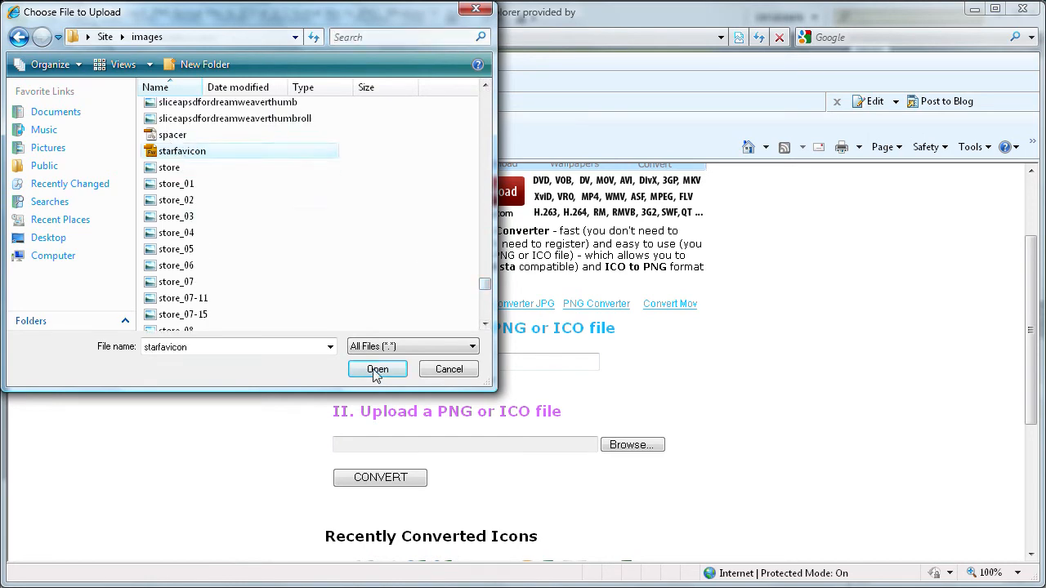
left_click(377, 369)
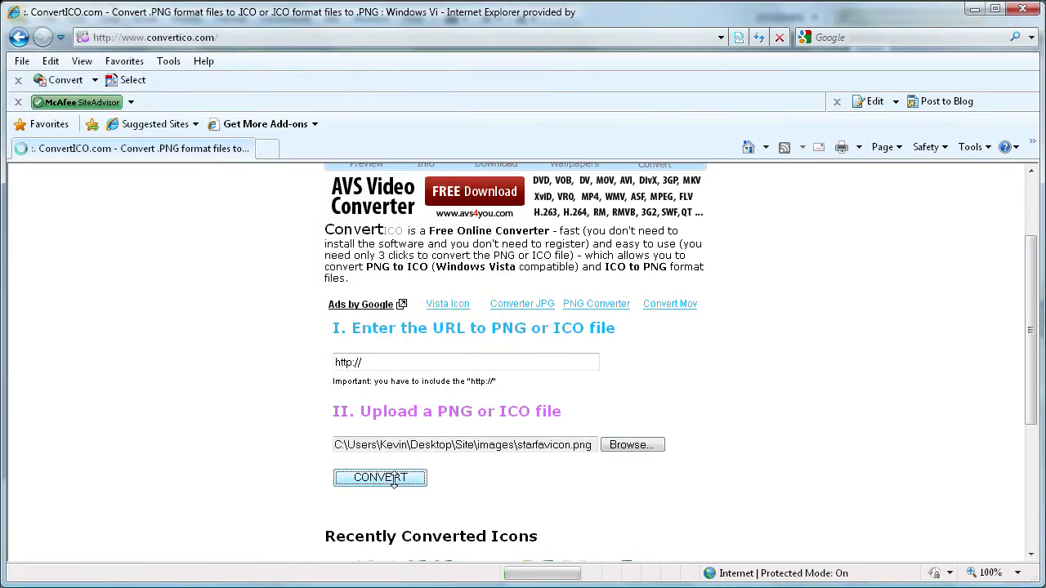
left_click(379, 477)
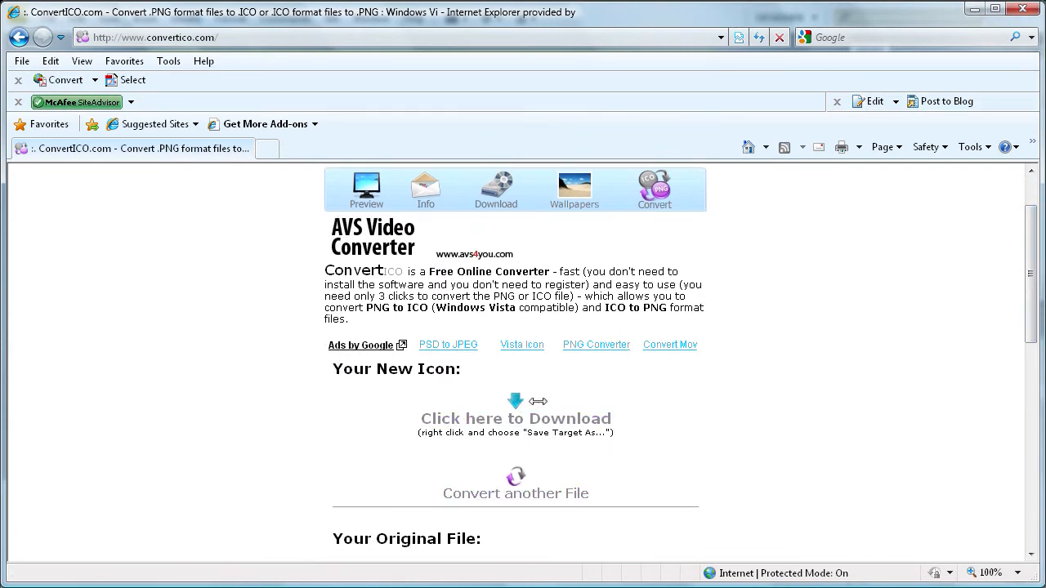
mouse_move(528, 418)
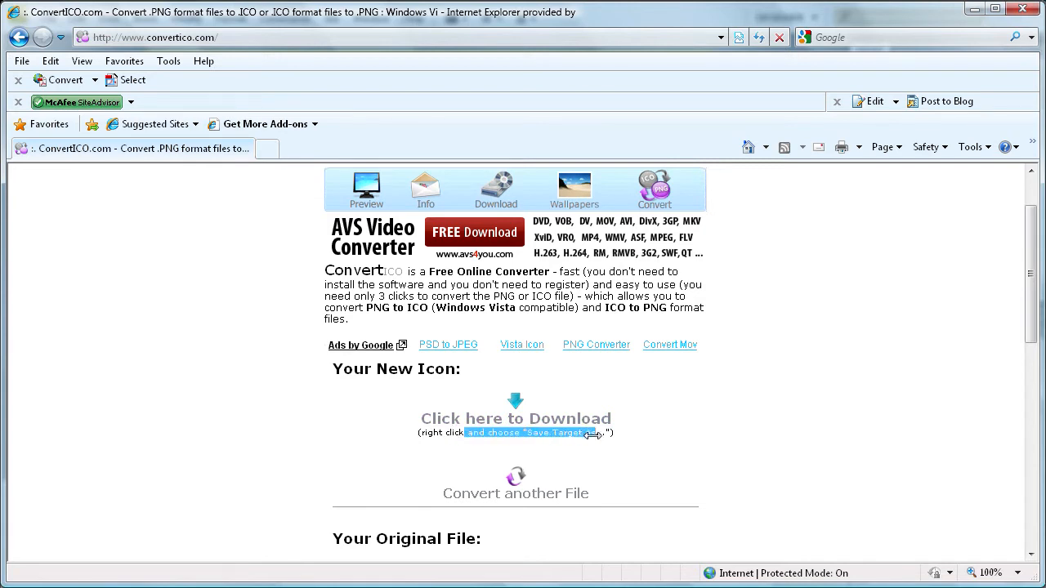
Save the converted starfavicon as an icon on the Desktop via Save Target As and close the notice
right_click(517, 419)
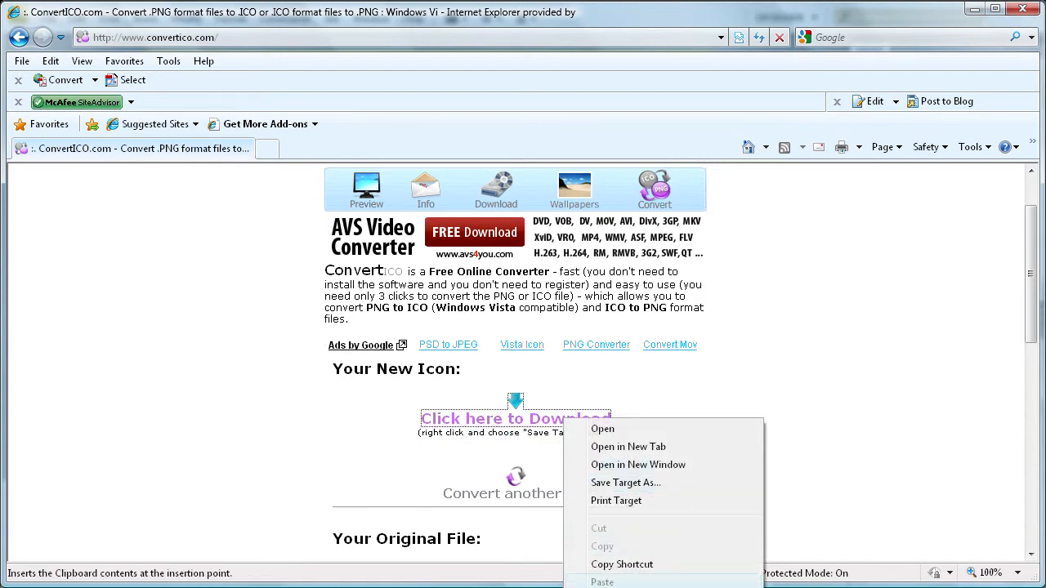
left_click(624, 484)
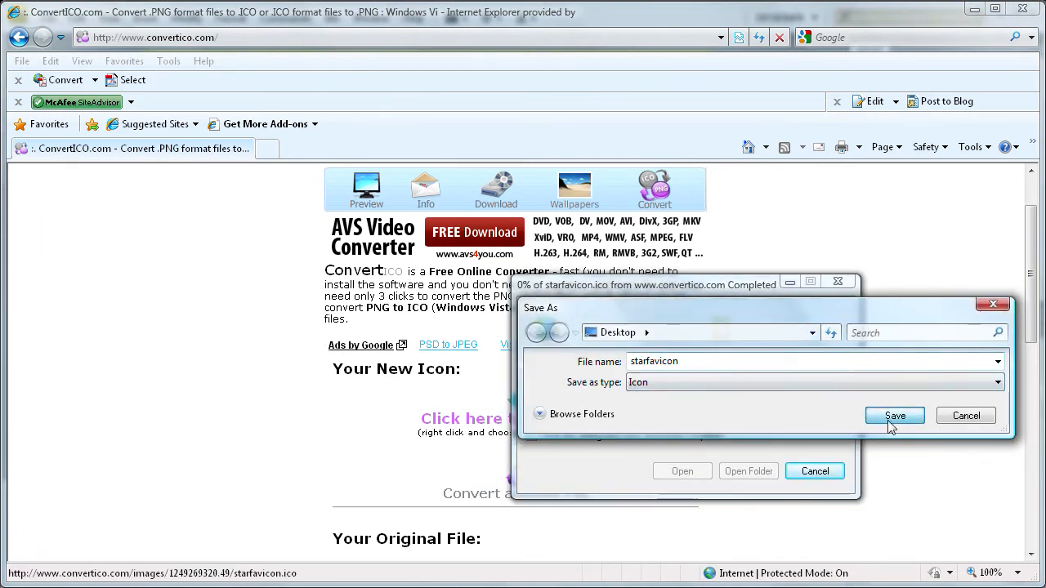
left_click(894, 416)
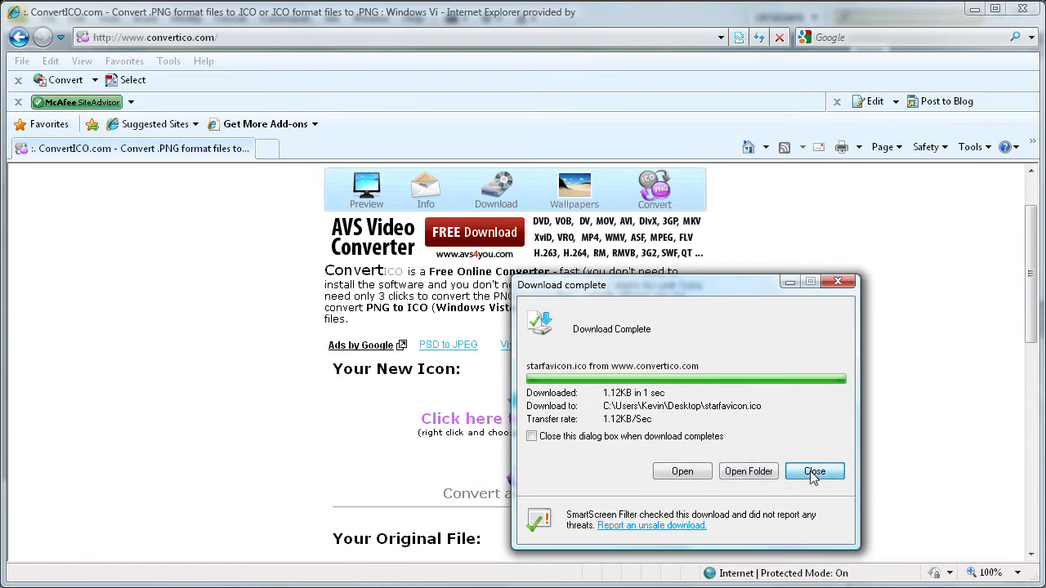
left_click(814, 471)
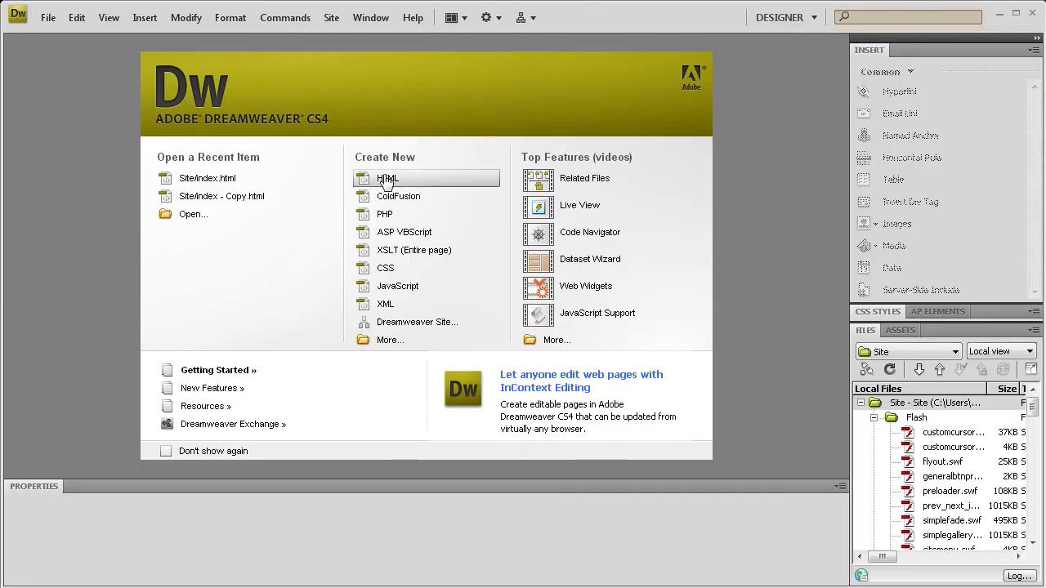
Create a blank HTML page, switch to Code view and add an empty line after the title
left_click(386, 178)
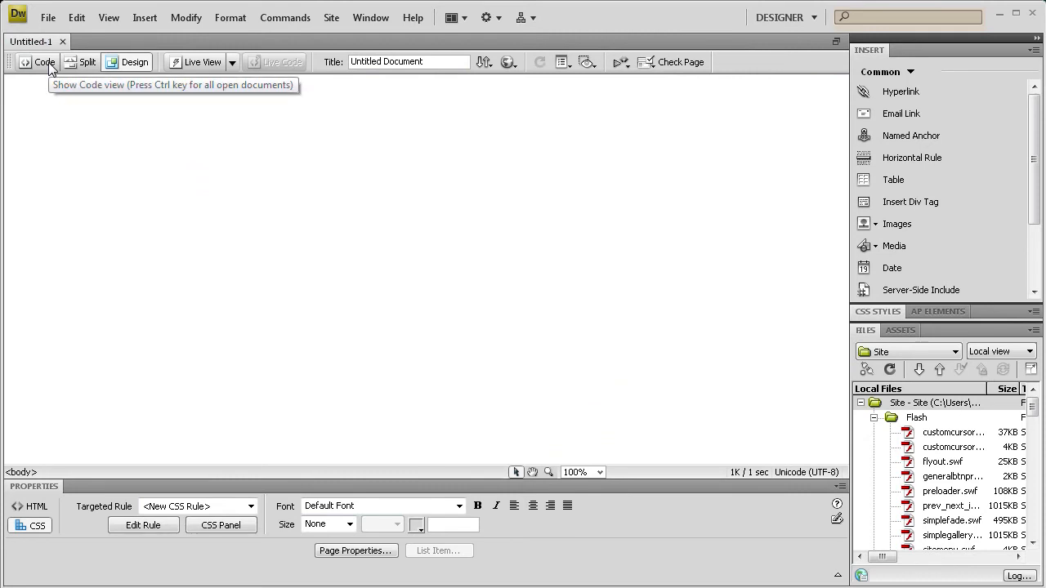
left_click(44, 62)
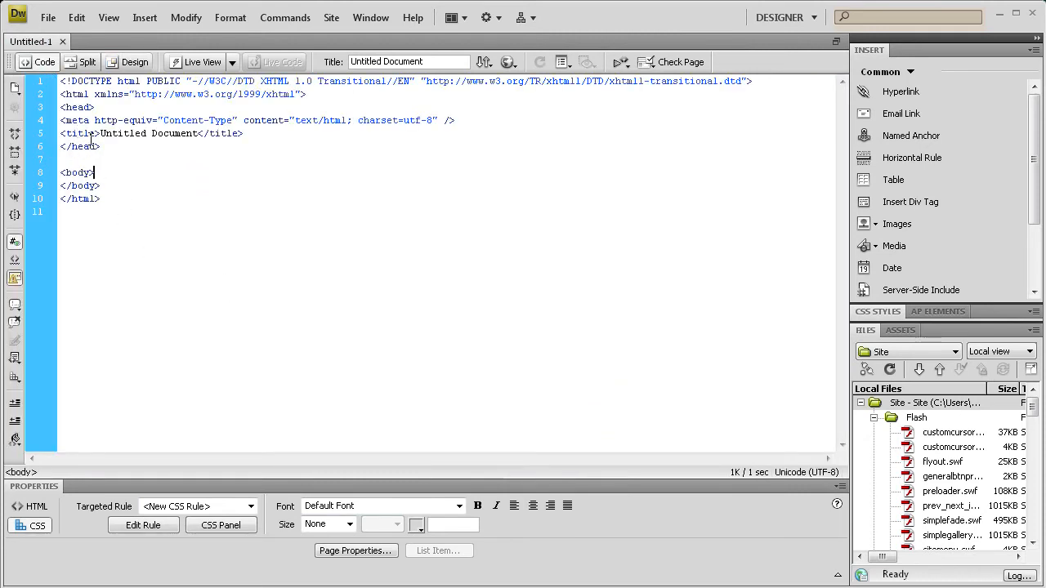
left_click(245, 134)
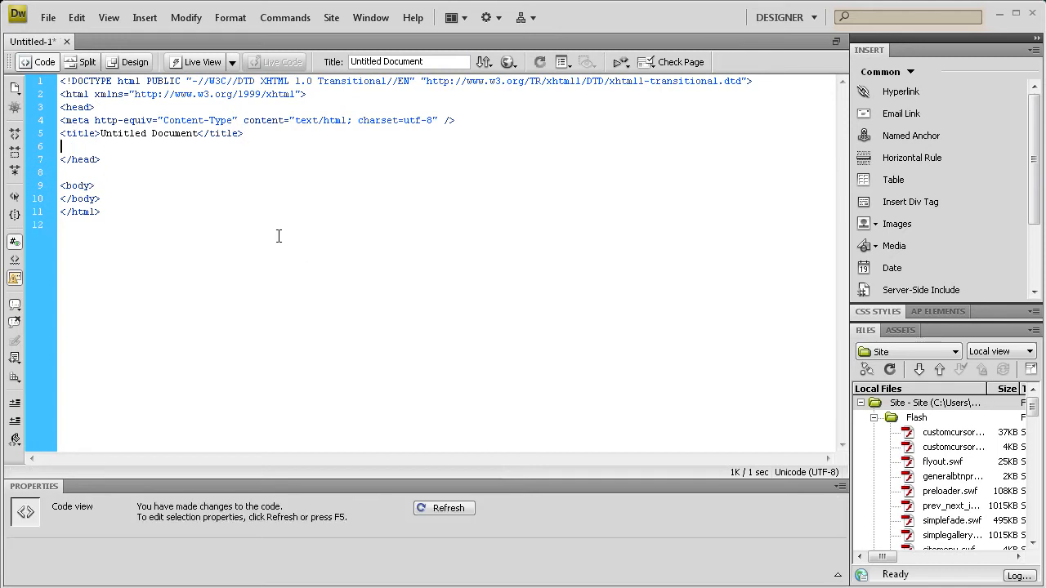
left_click(147, 160)
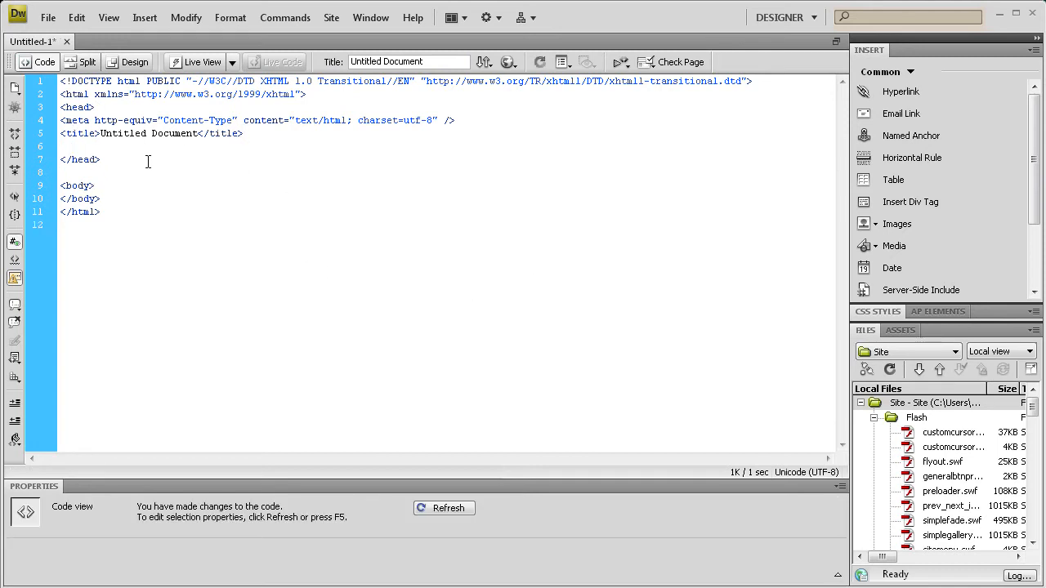
Type <link rel="Shortcut Icon" href="images/starfavicon.ico"> inside the head using code hints
type("<")
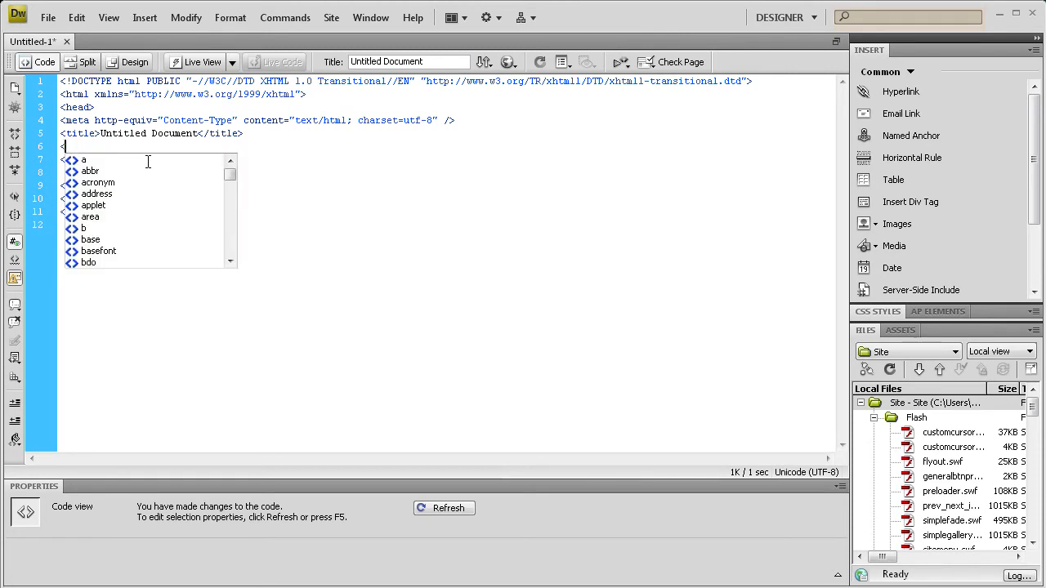
type("link")
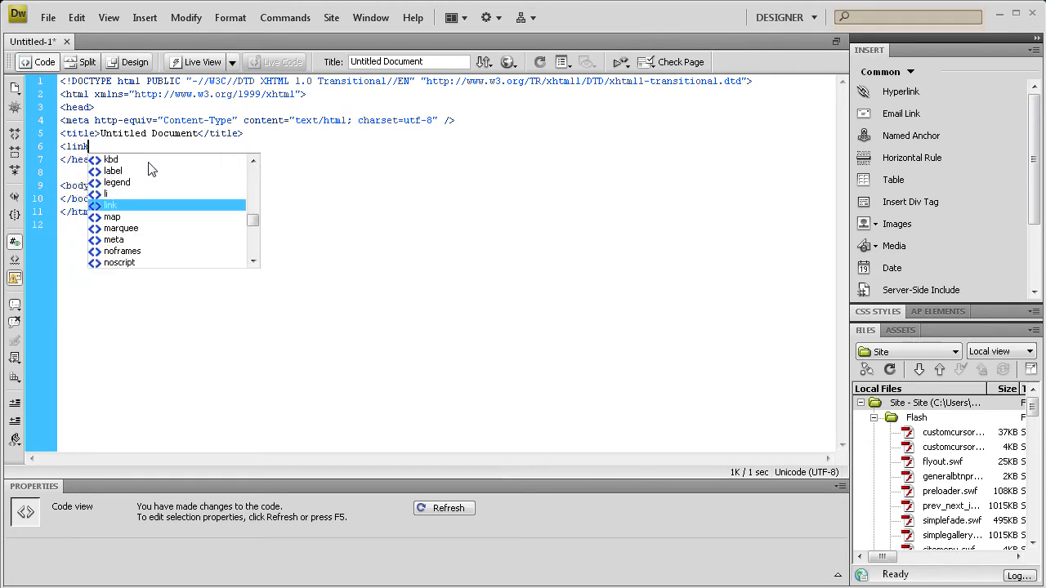
type("rel=")
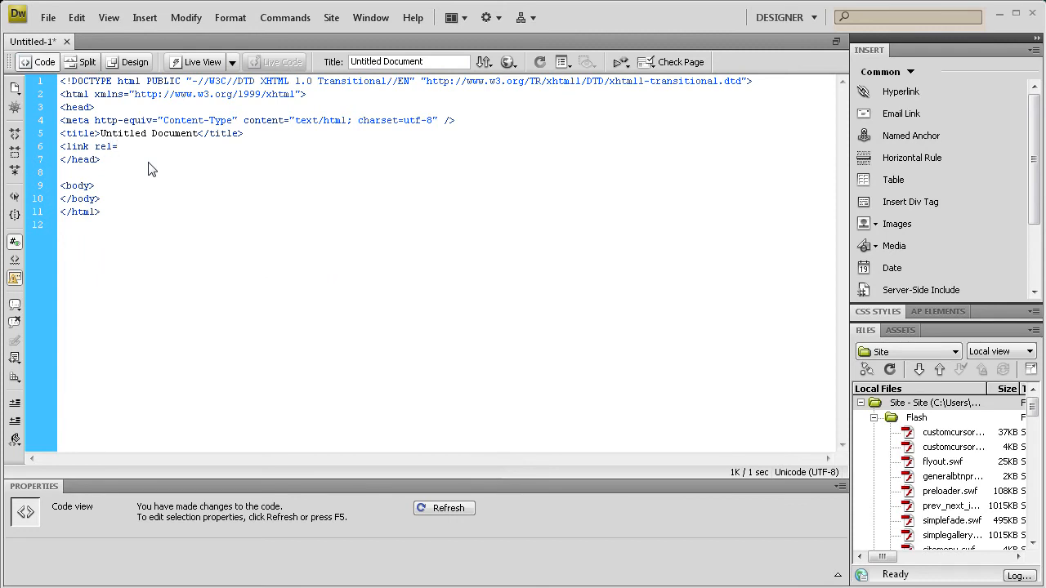
type("\"")
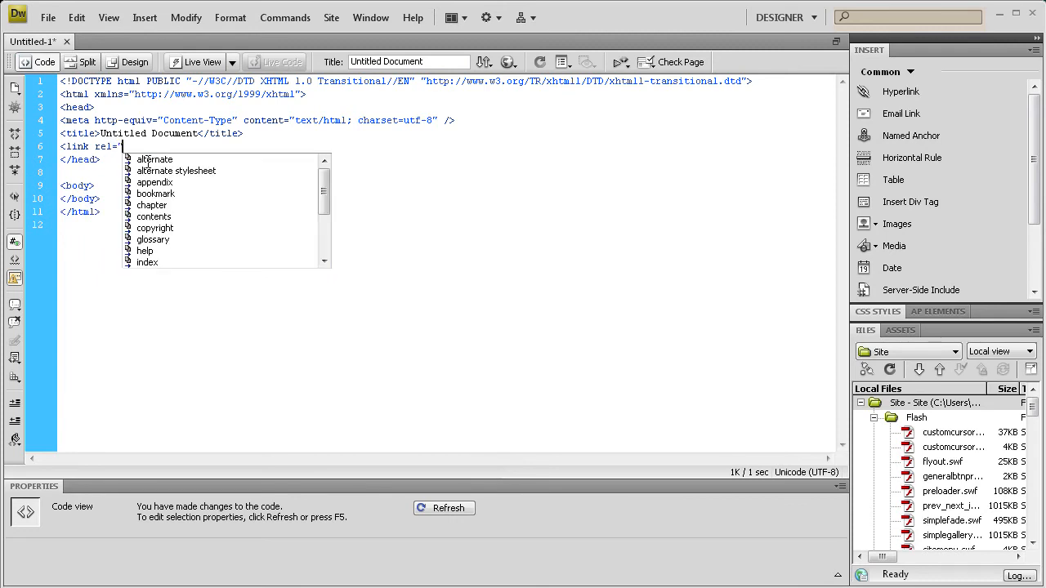
type("Shortcut")
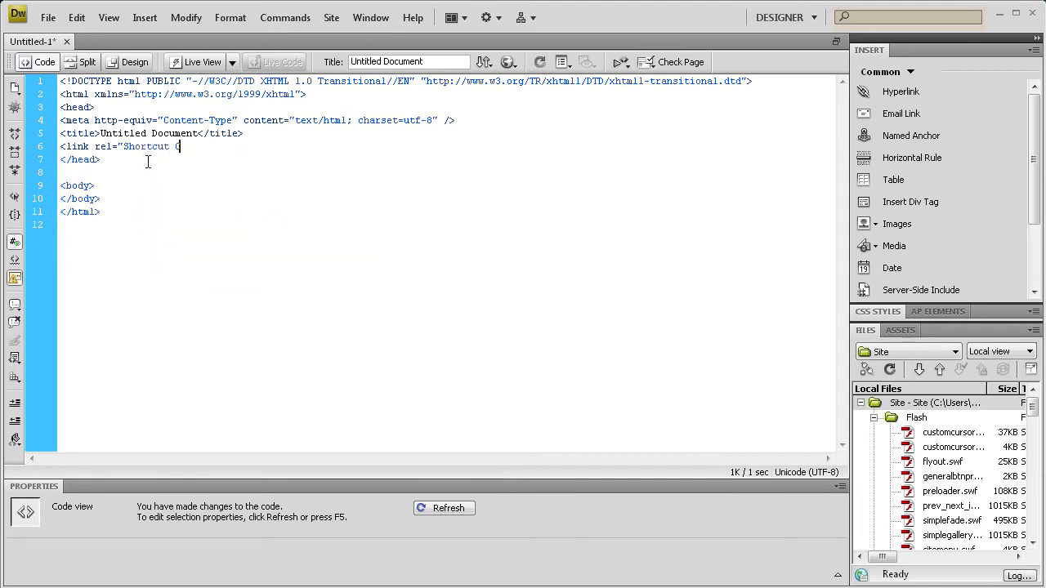
type("Icon")
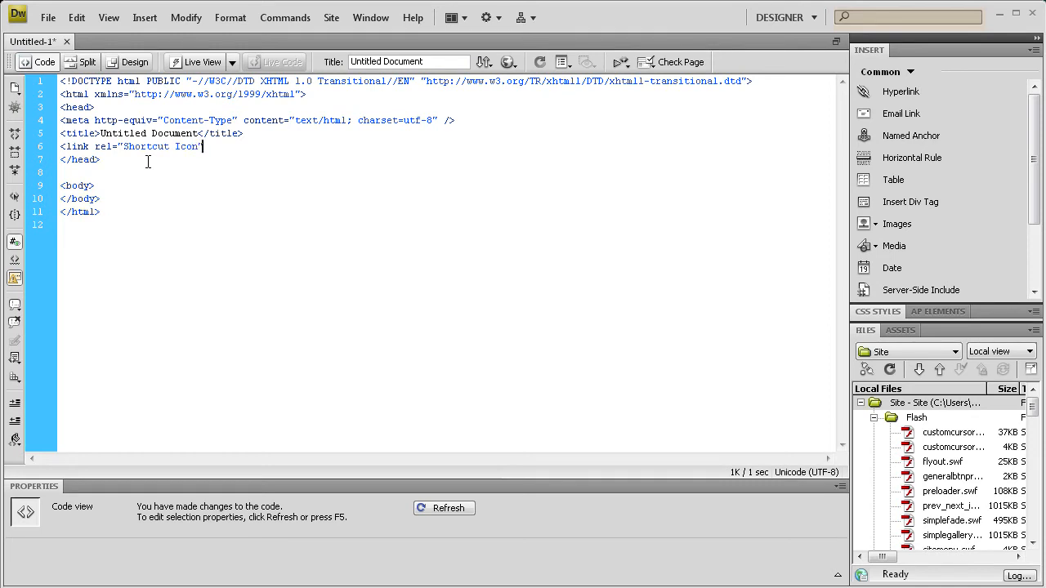
type("hr")
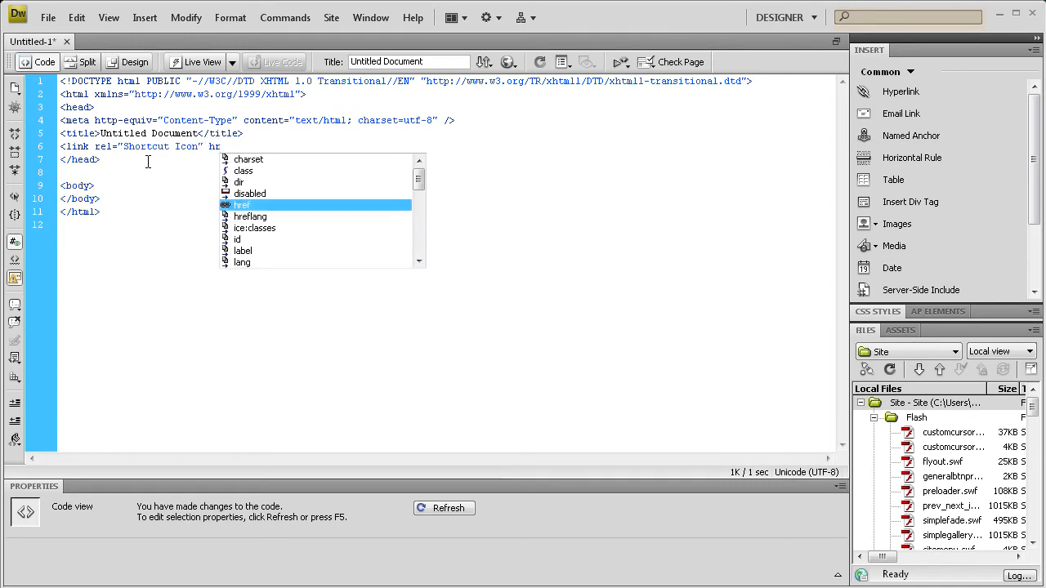
type("ref=")
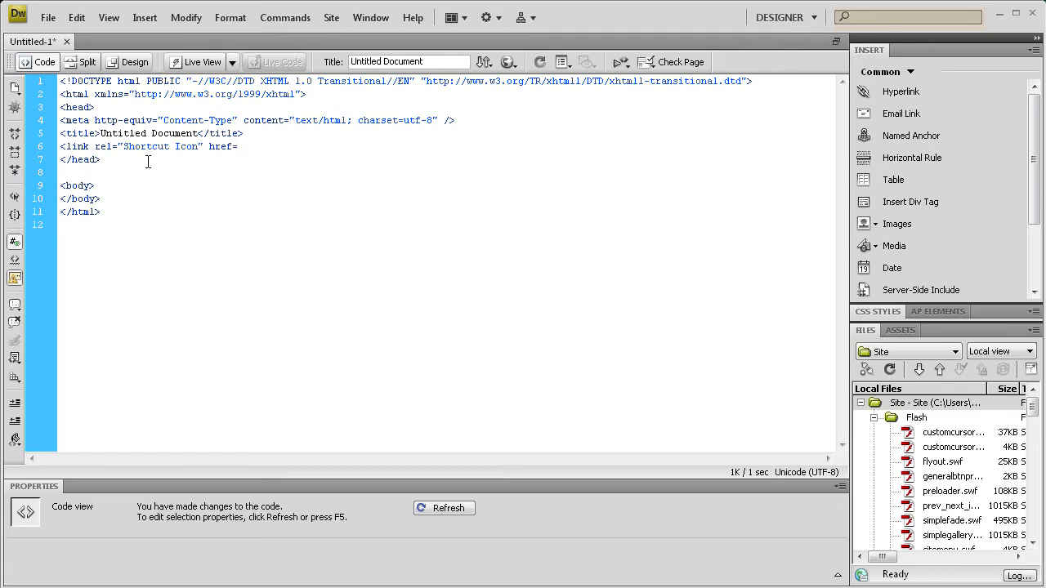
type("\"")
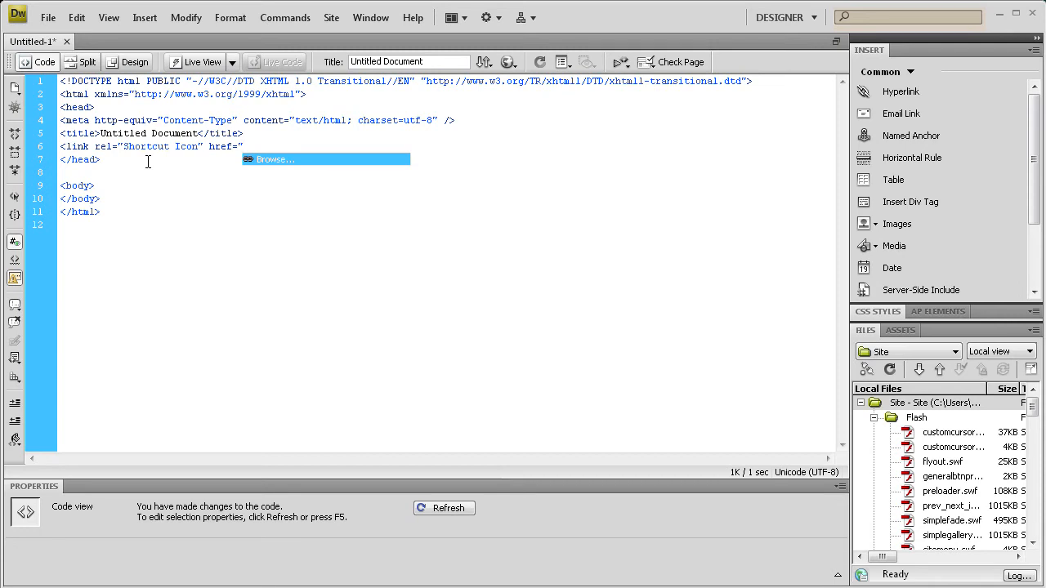
type("images/")
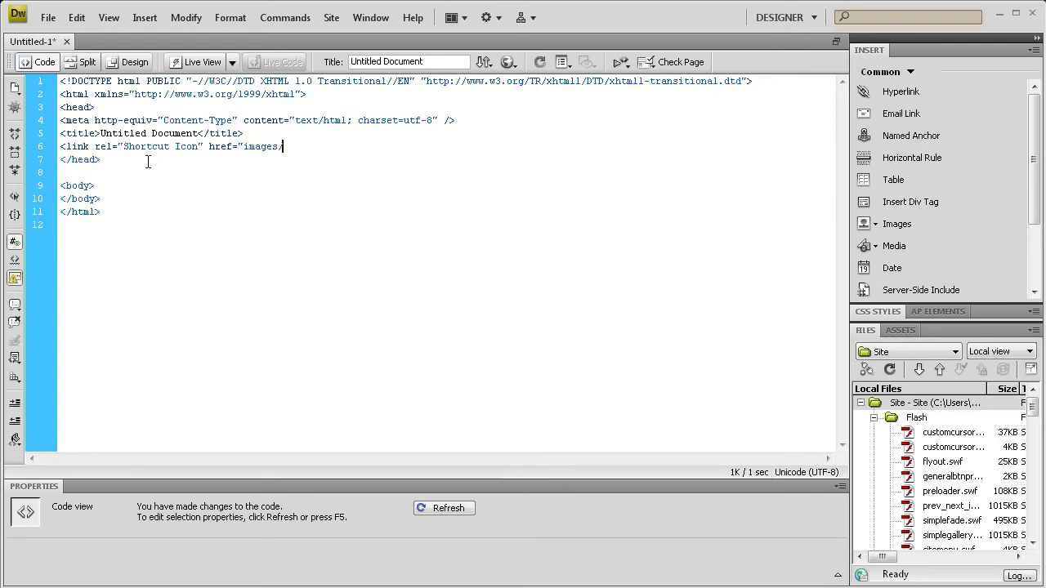
type("starfc")
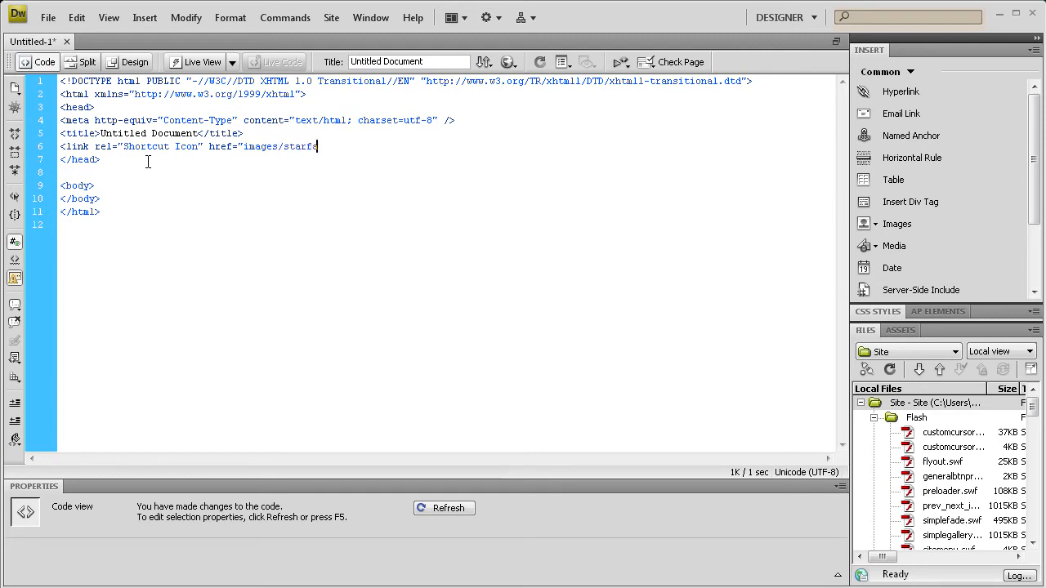
type("avicon.ico\">")
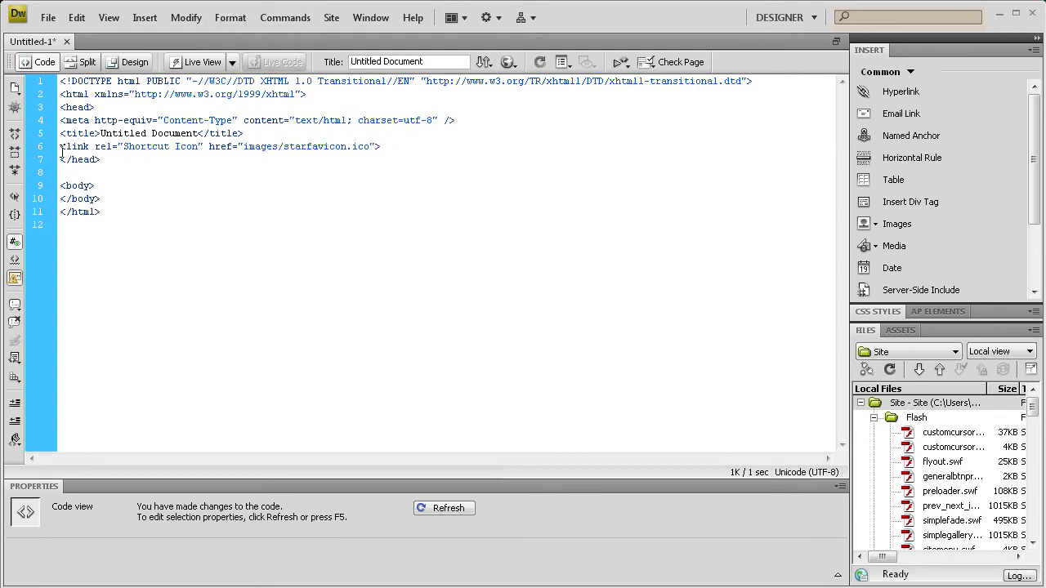
triple_click(221, 147)
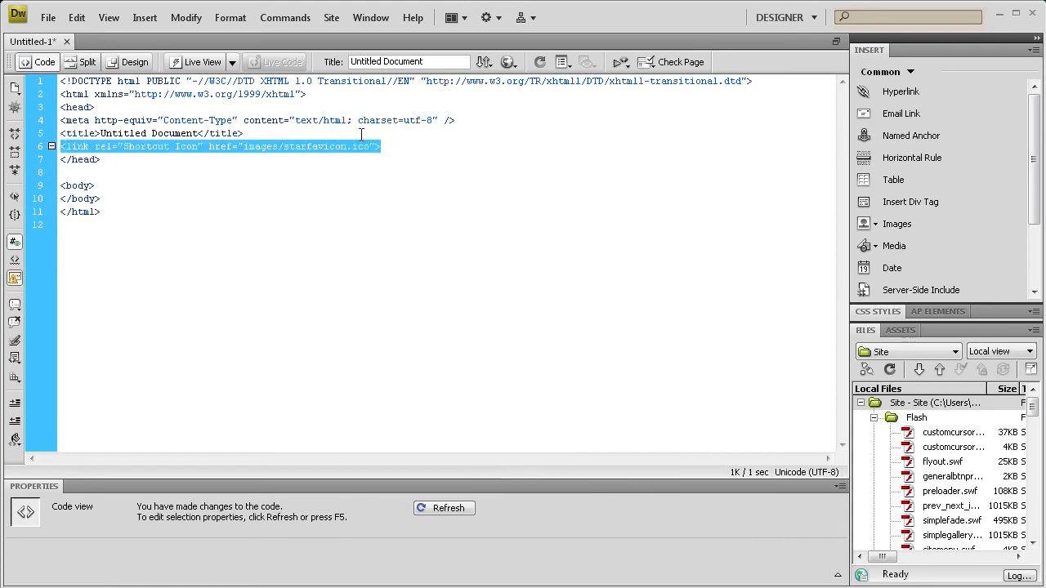
left_click(380, 147)
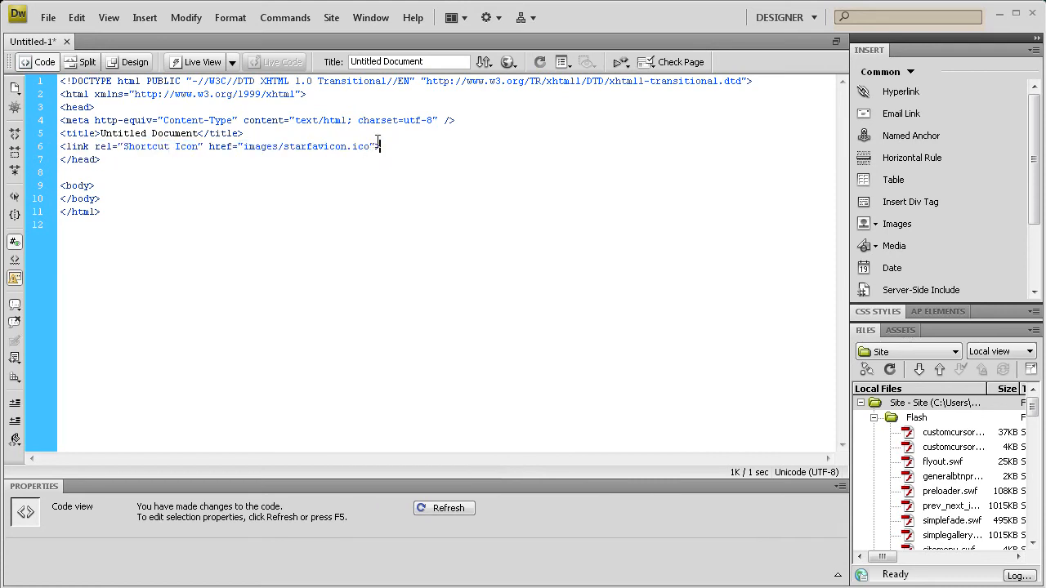
triple_click(216, 147)
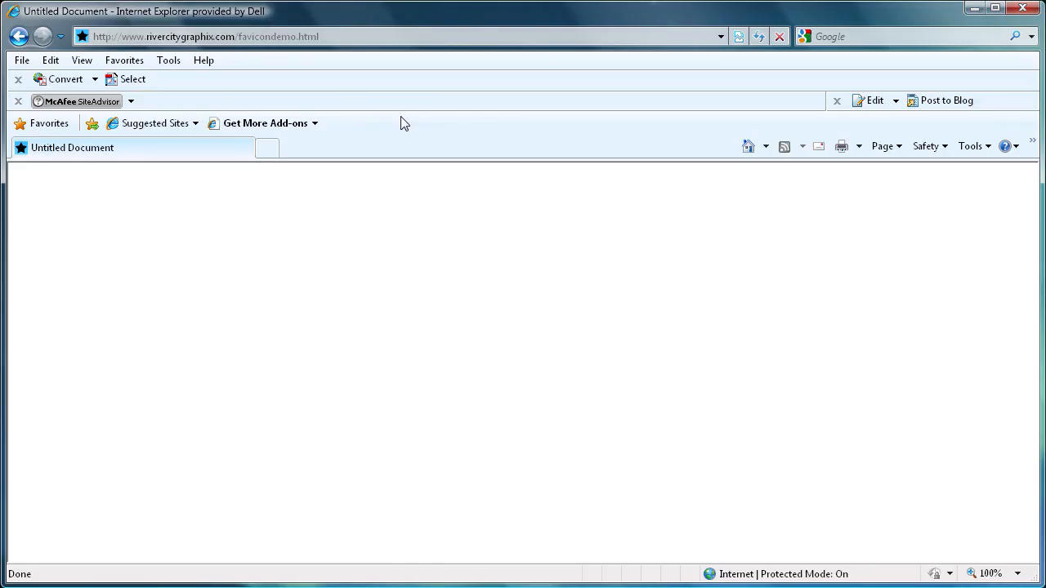
mouse_move(298, 64)
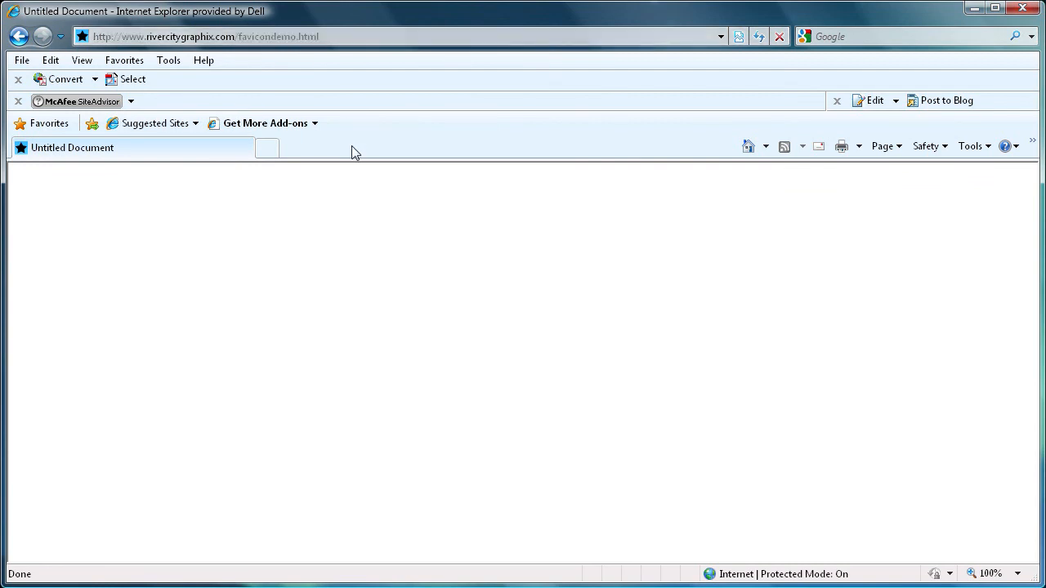
mouse_move(314, 167)
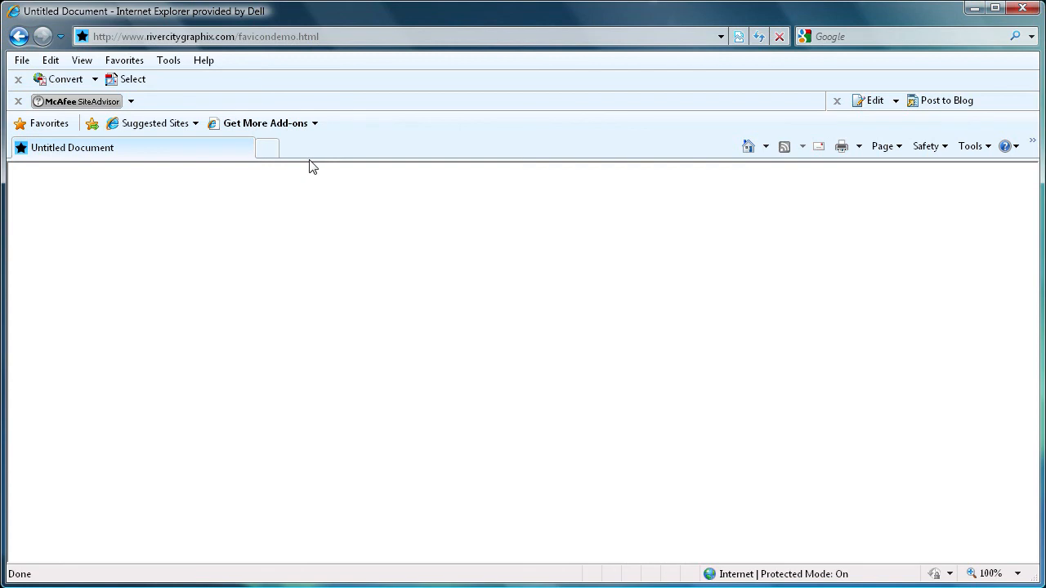
mouse_move(95, 169)
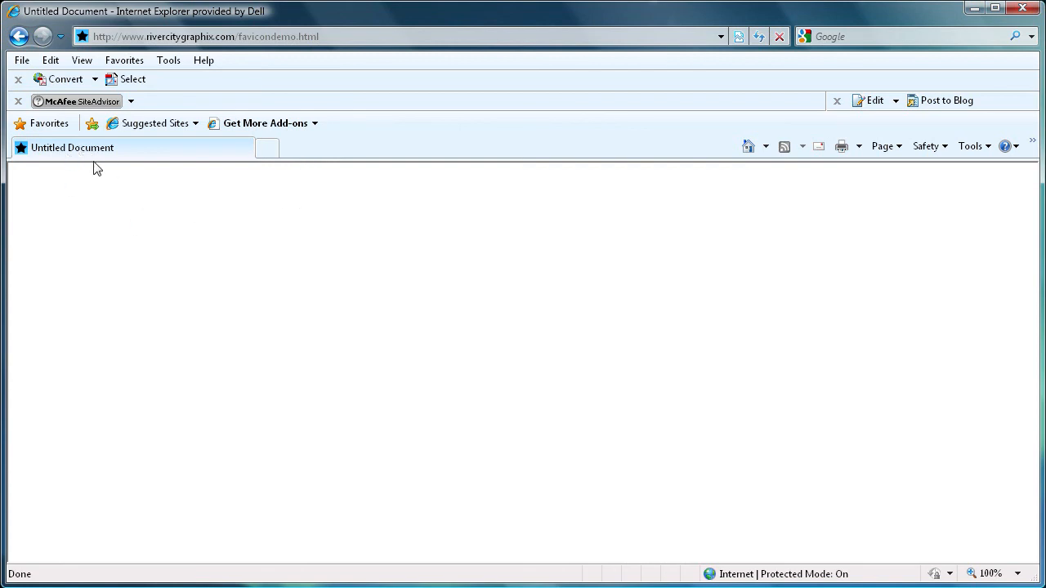
mouse_move(19, 147)
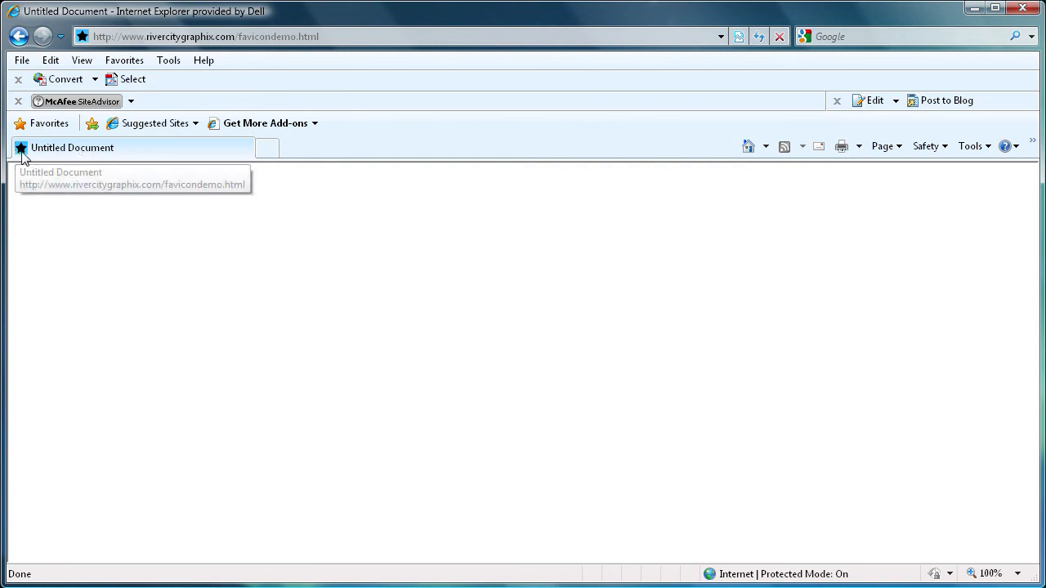
mouse_move(62, 33)
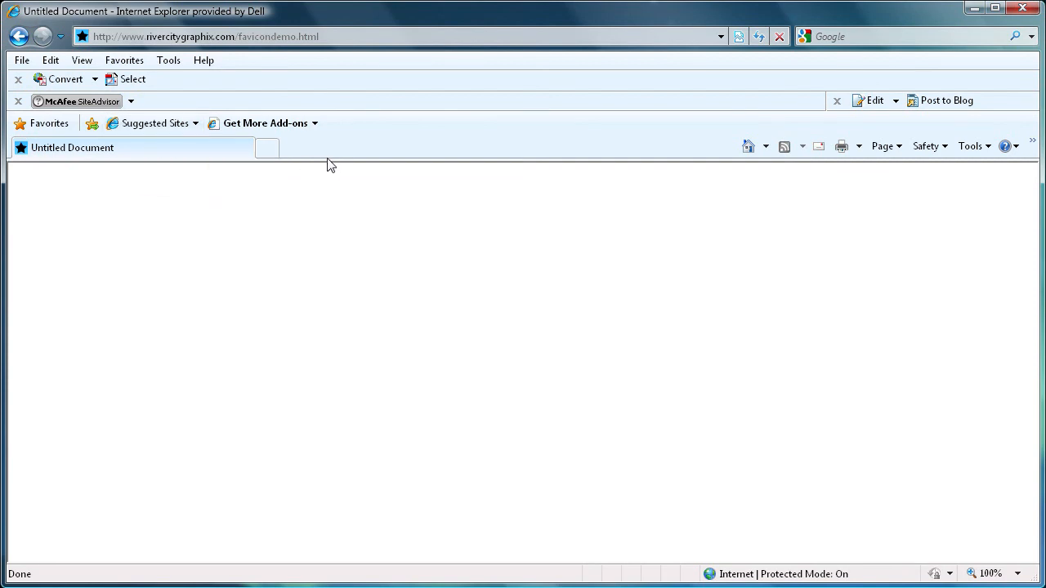
mouse_move(327, 144)
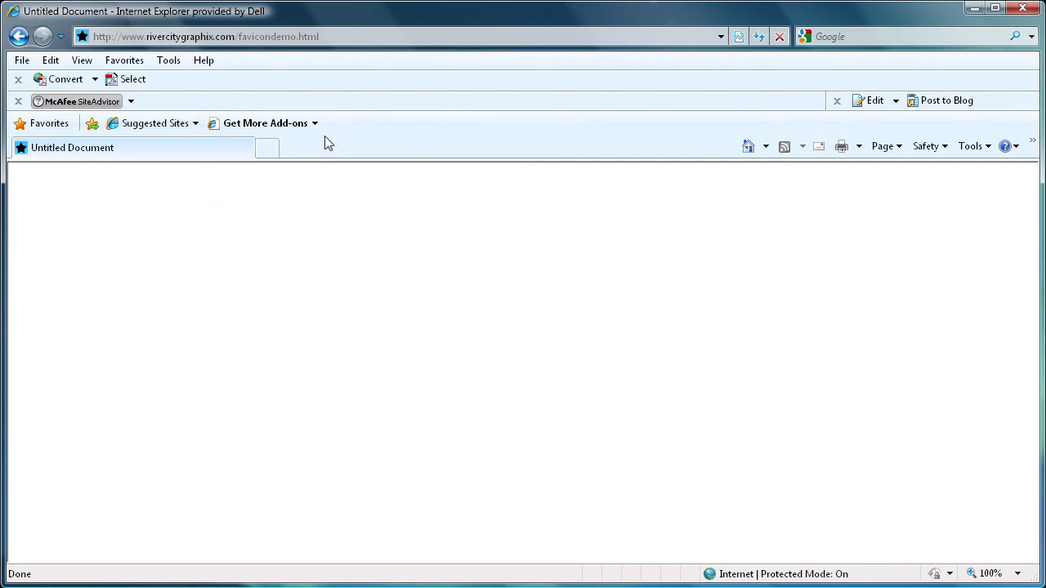
mouse_move(317, 157)
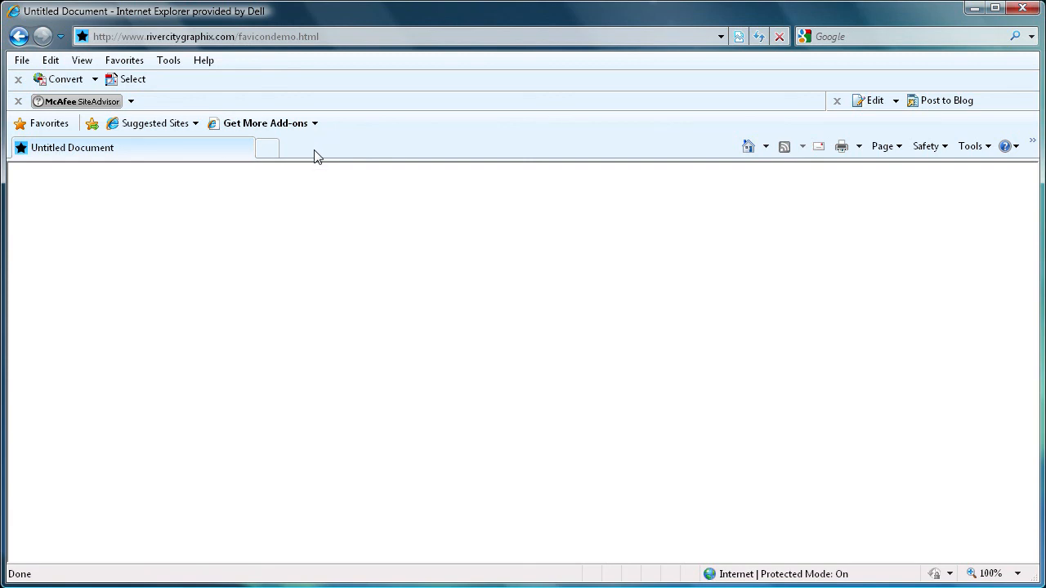
mouse_move(312, 159)
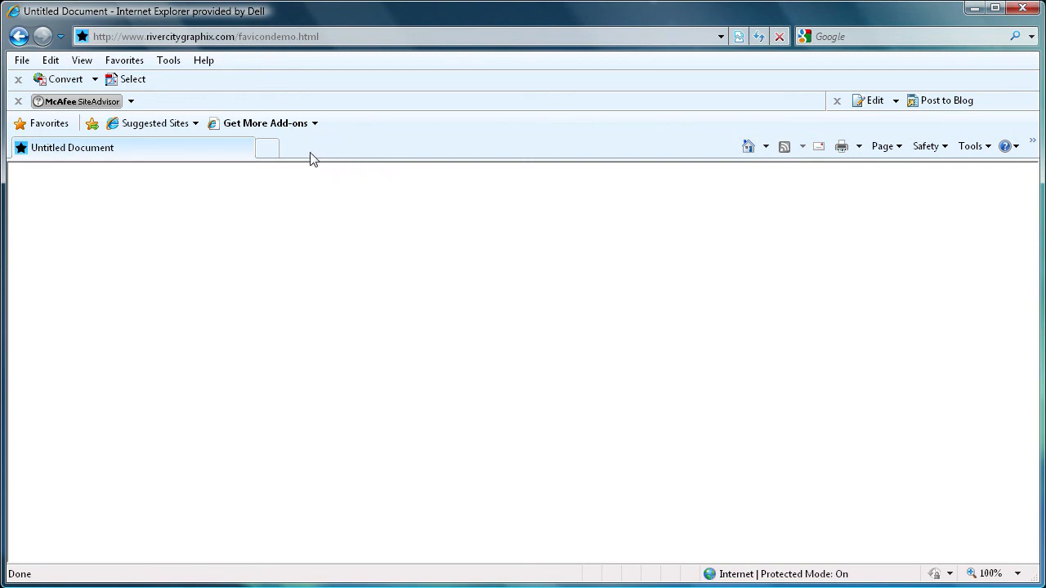
mouse_move(408, 150)
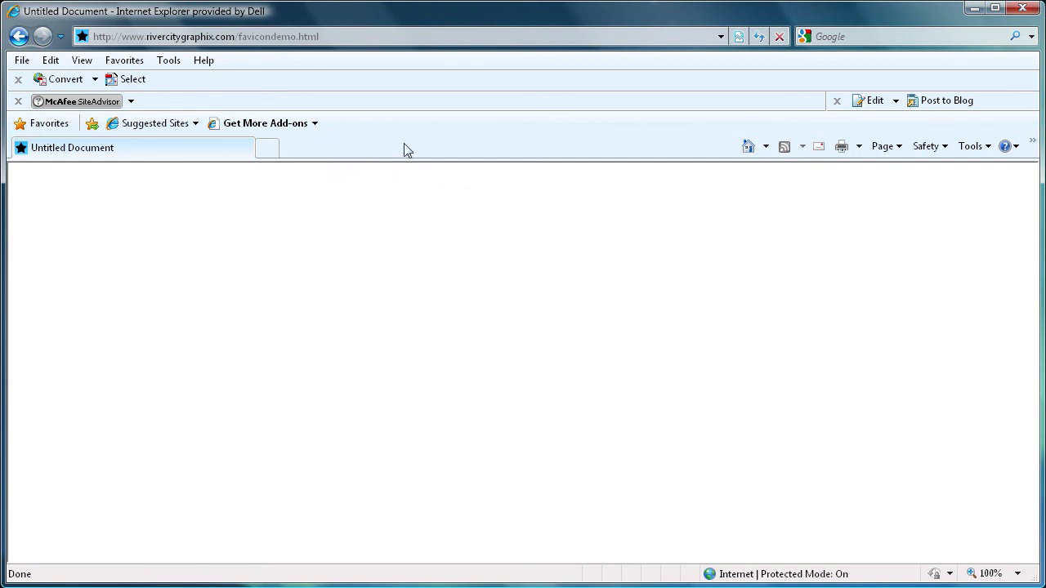
mouse_move(419, 146)
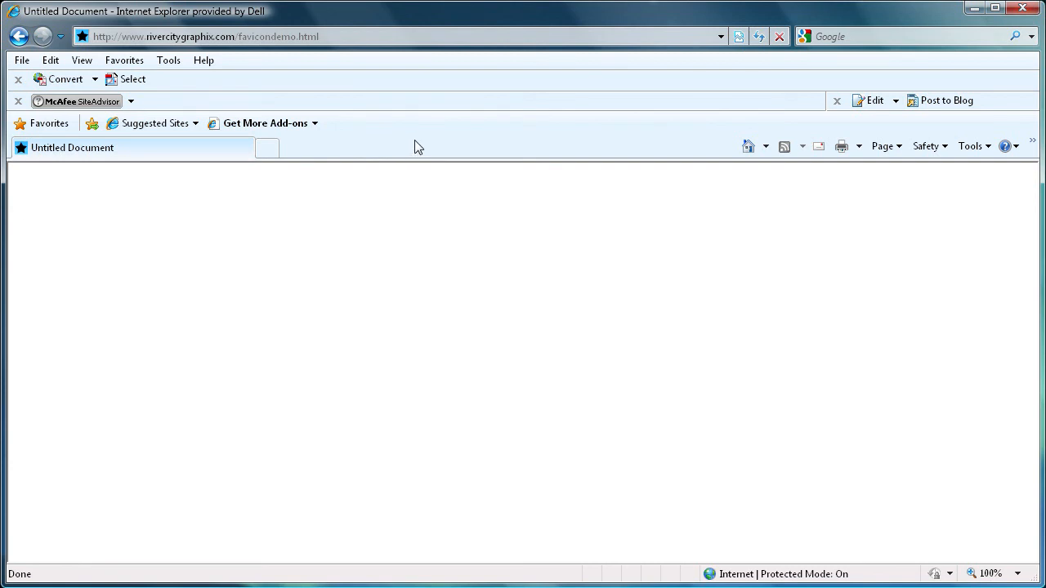
mouse_move(470, 144)
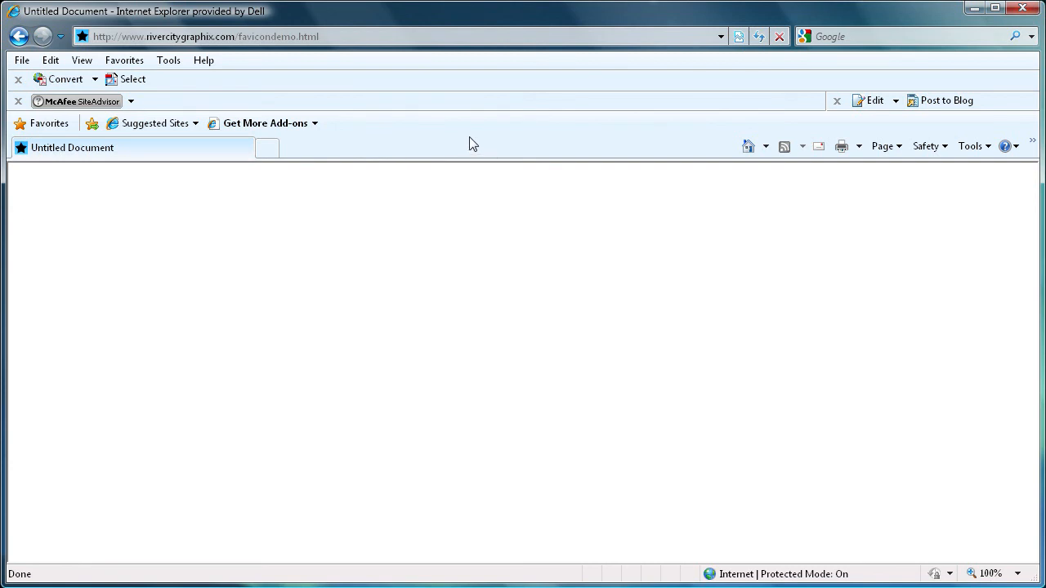